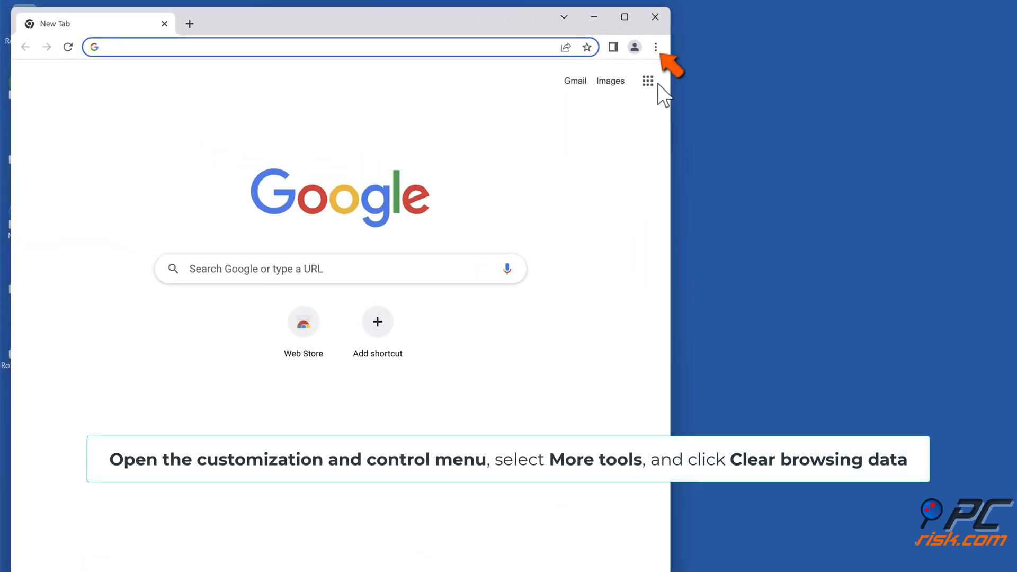
Reach Chrome's Clear browsing data dialog from the three-dot menu
click(655, 47)
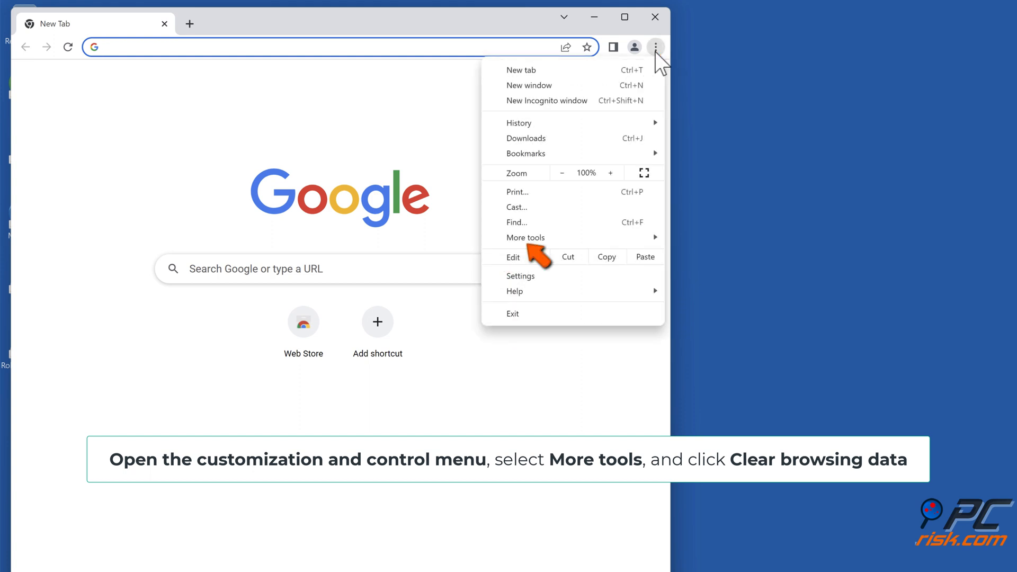
mouse_move(526, 236)
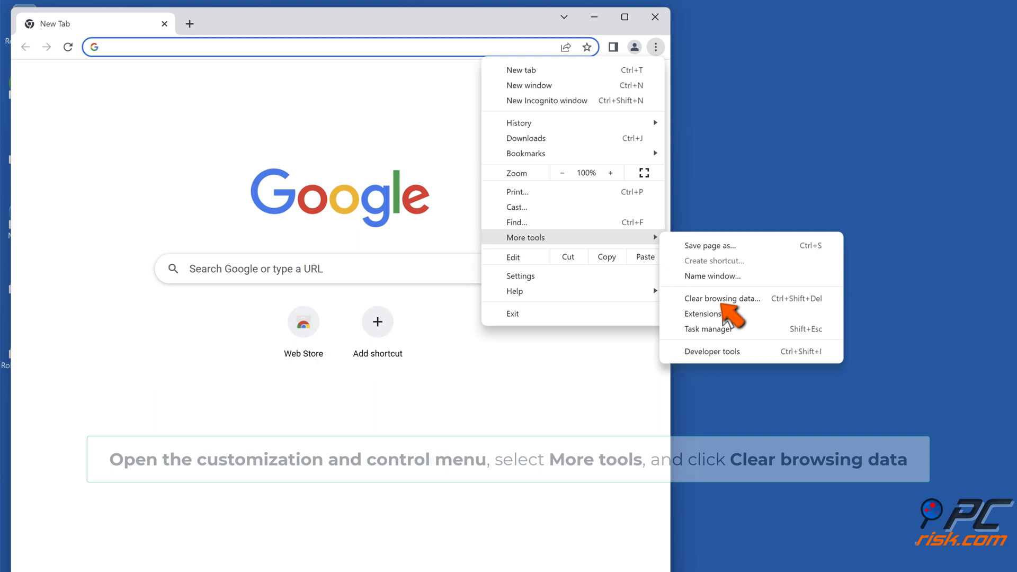
click(722, 298)
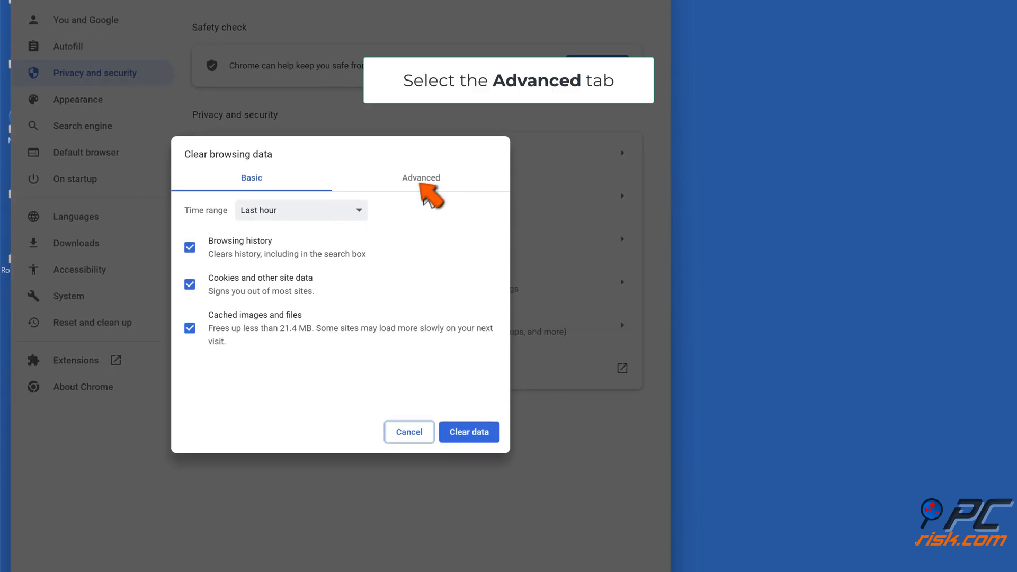
Clear history, downloads, cookies and cache for All time via the Advanced options, then close Chrome
click(421, 178)
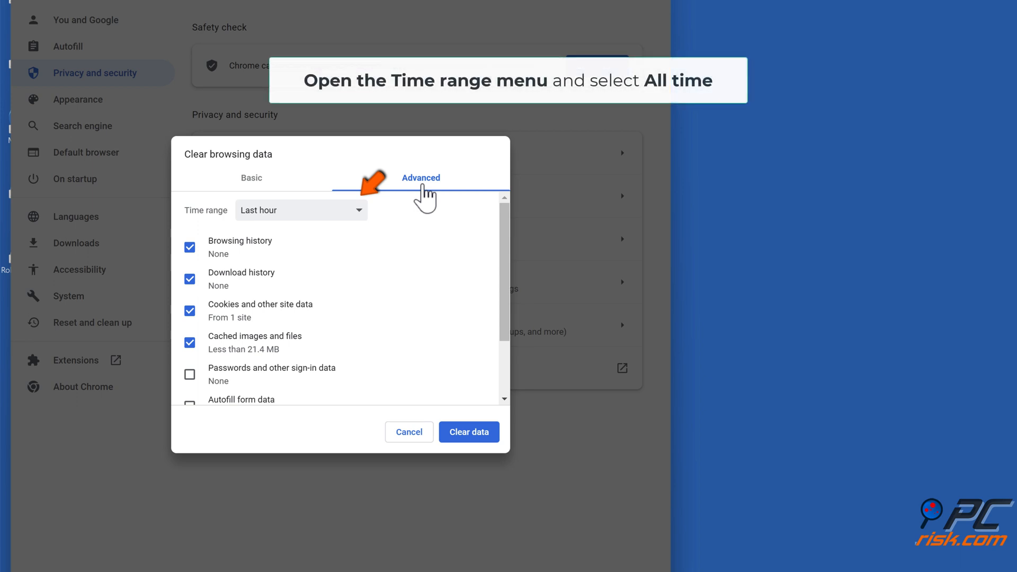
click(300, 210)
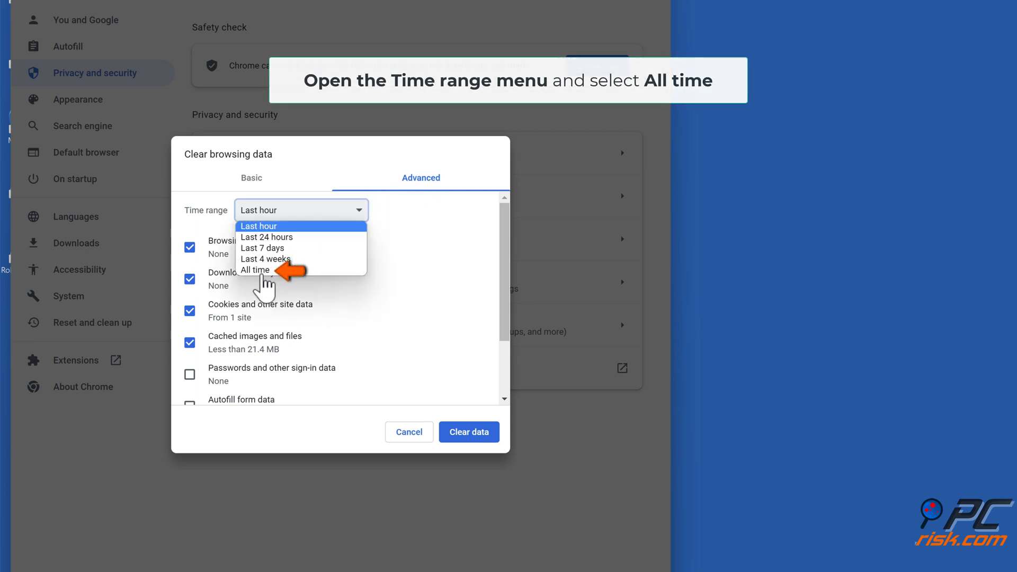
click(255, 270)
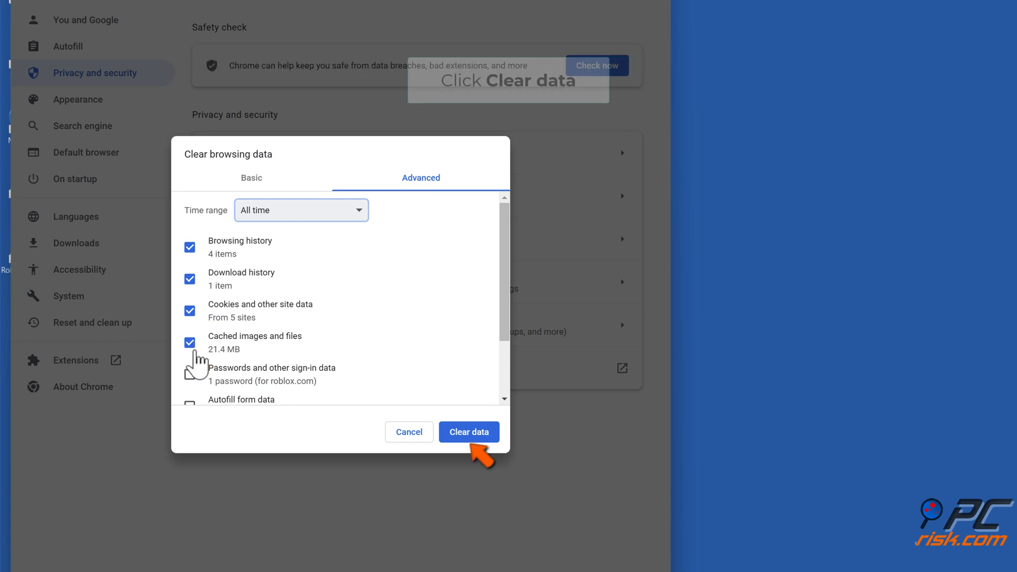
click(189, 374)
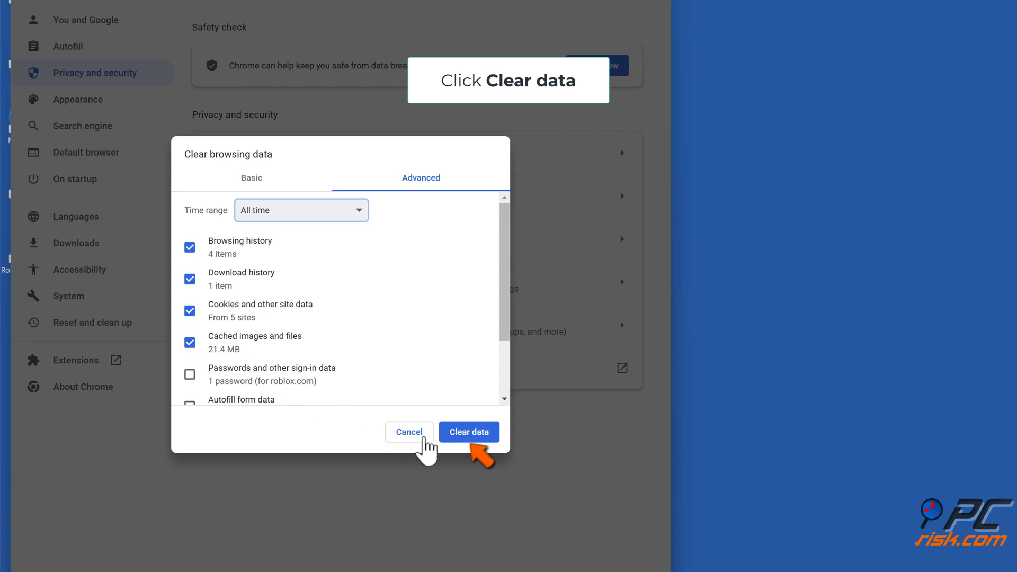
click(469, 432)
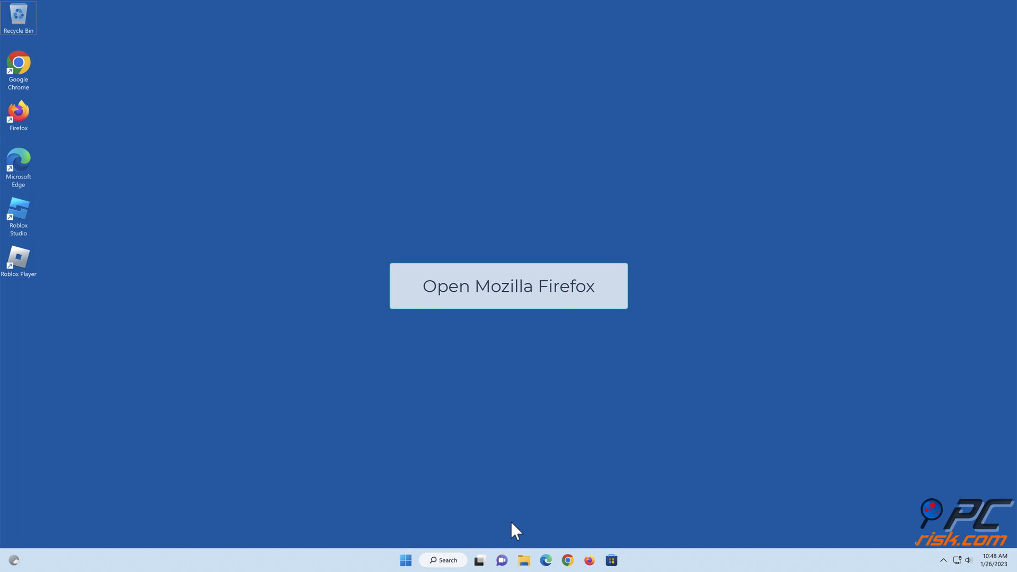
Launch Firefox from the taskbar and go to Settings from the hamburger menu
click(589, 559)
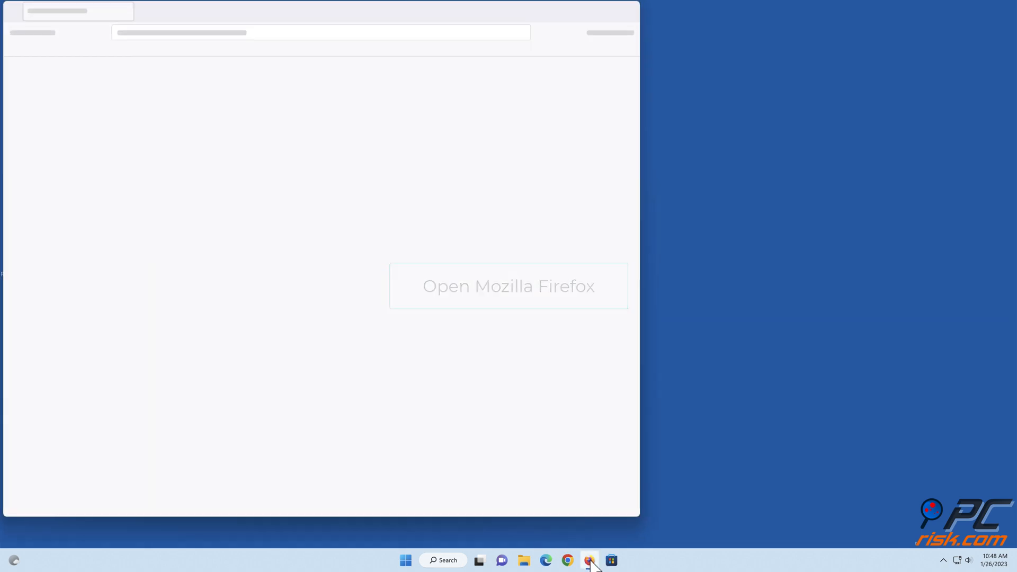
click(589, 559)
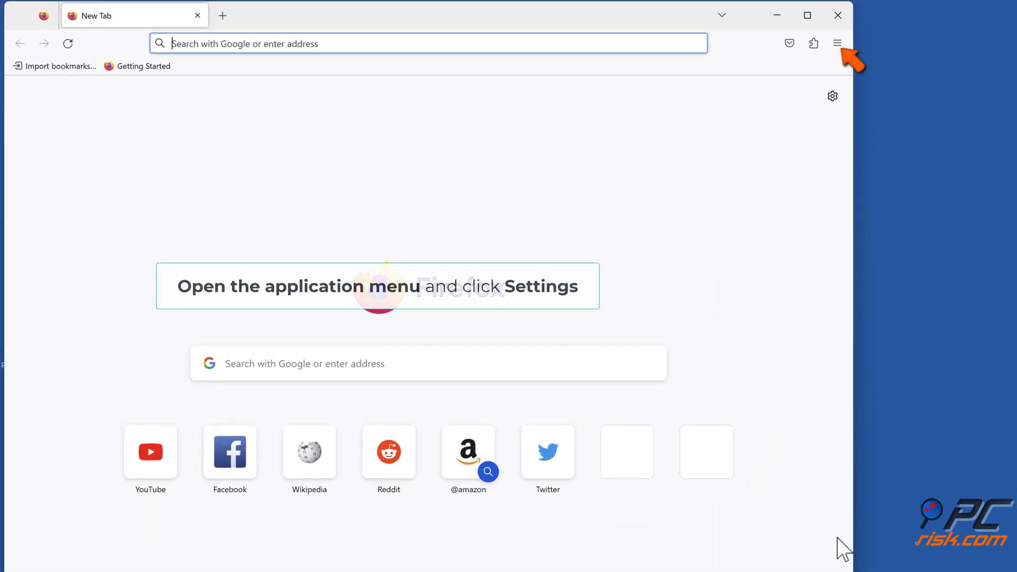
click(837, 44)
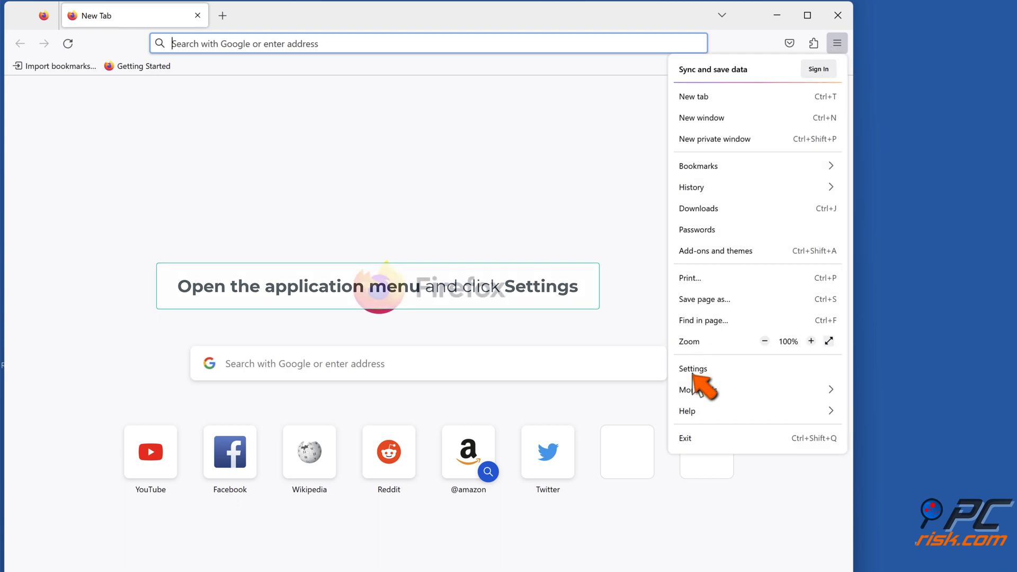
click(693, 368)
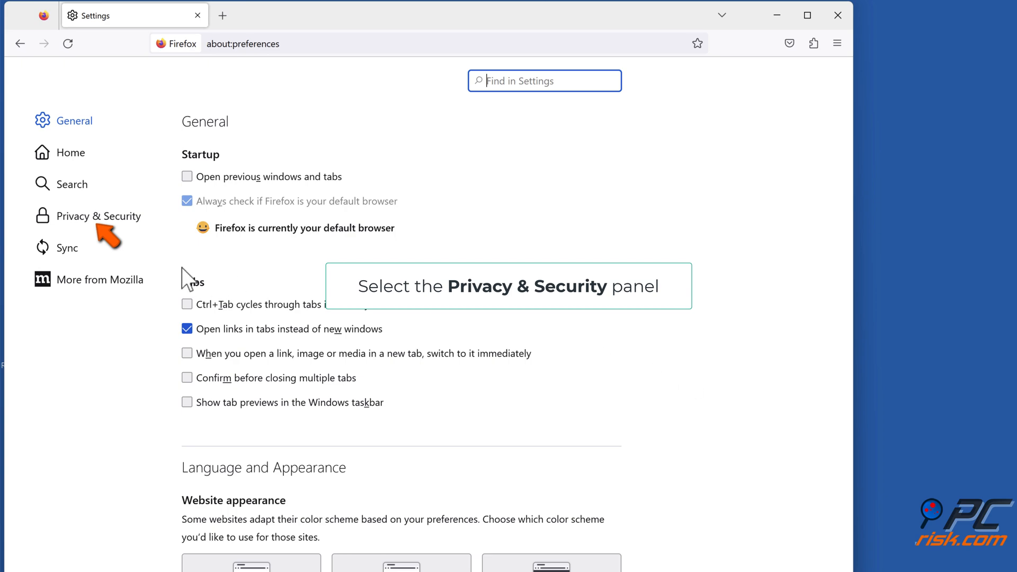
Reach Clear Data under Privacy & Security's Cookies and Site Data section
click(98, 216)
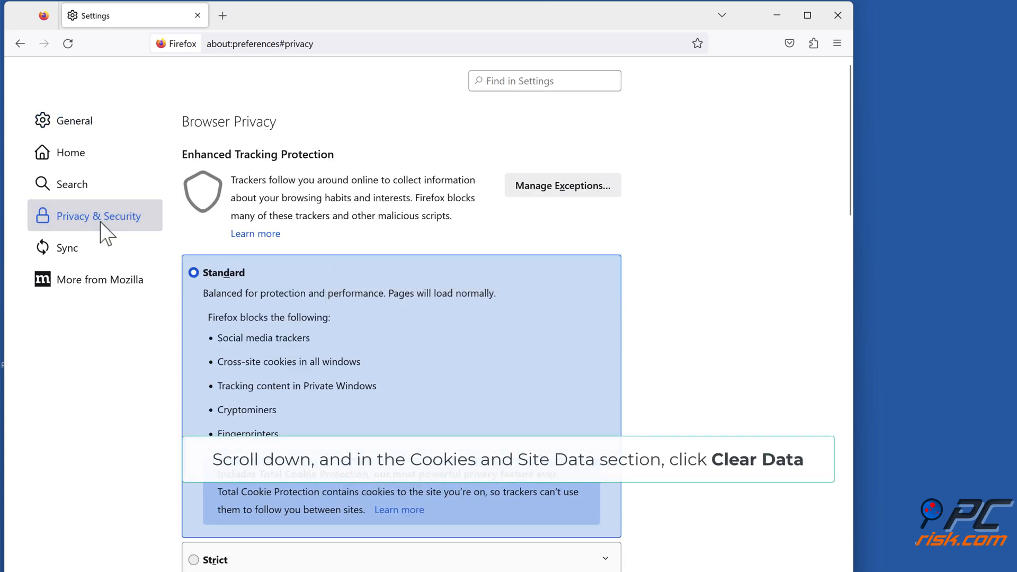
scroll(down, 3)
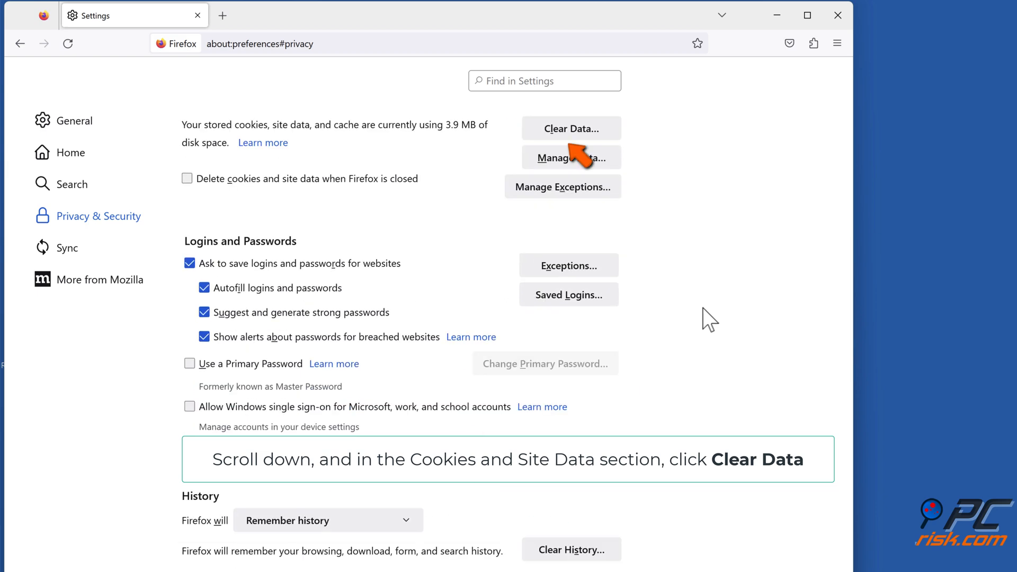
click(571, 129)
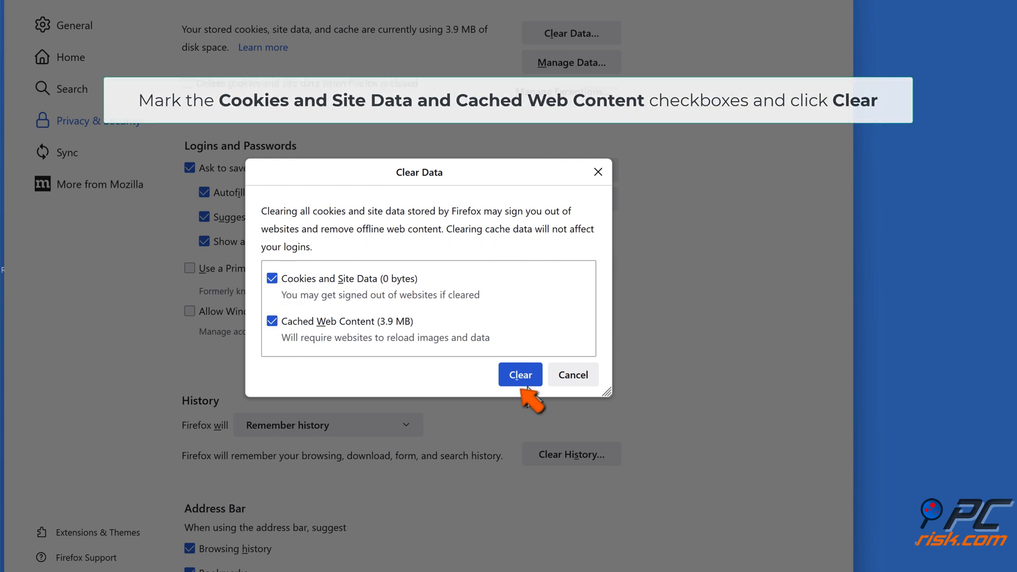
Clear cookies, site data and cached content, confirm with Clear Now, and close Firefox
click(519, 374)
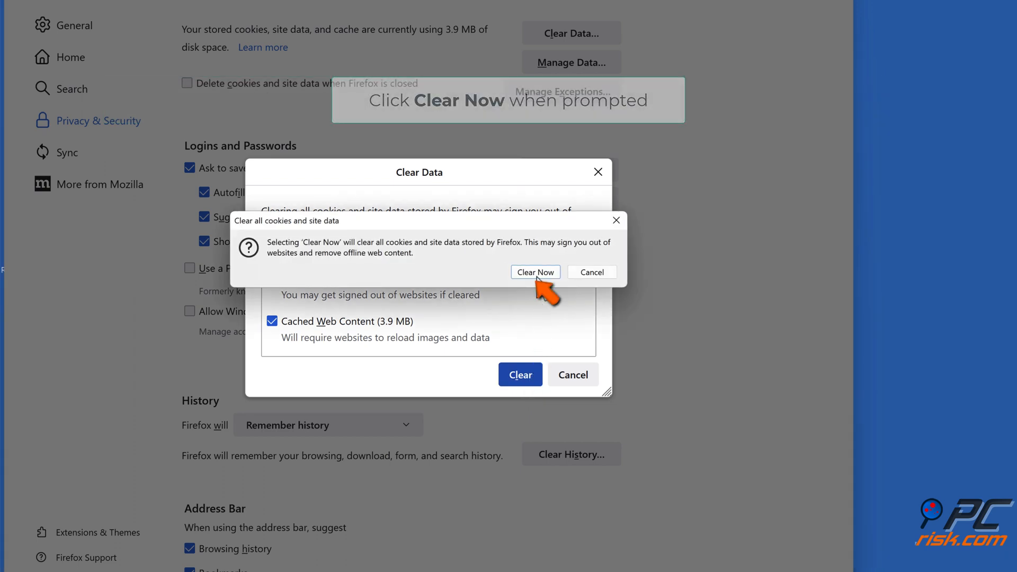
click(536, 272)
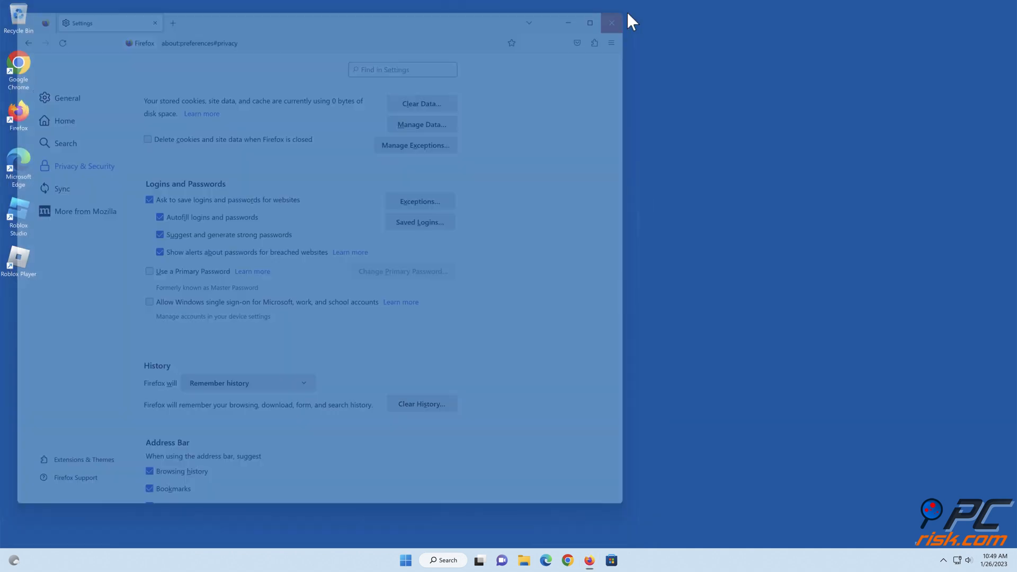
click(610, 22)
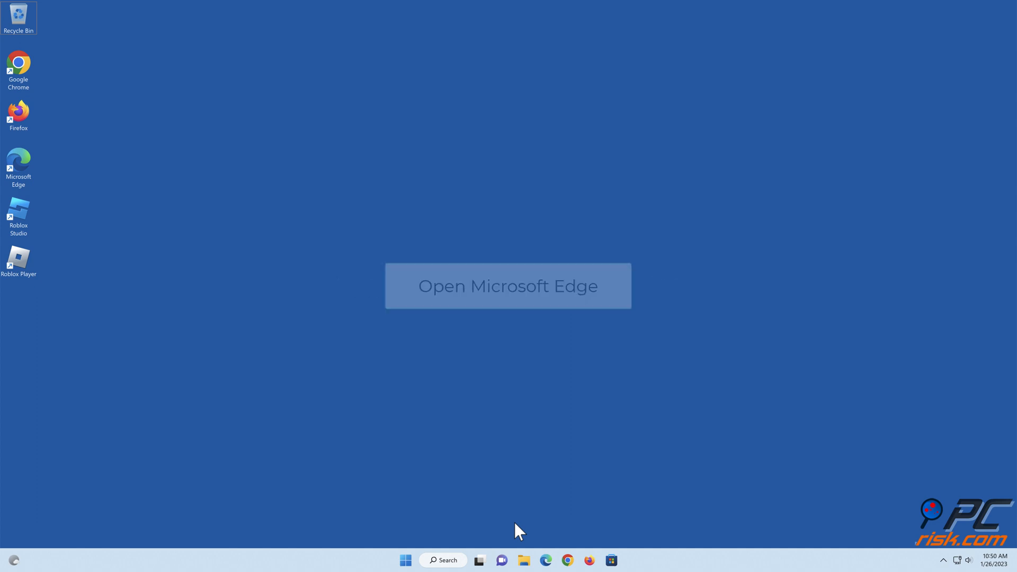
Launch Microsoft Edge from the taskbar and go to Settings from the ... menu
click(545, 559)
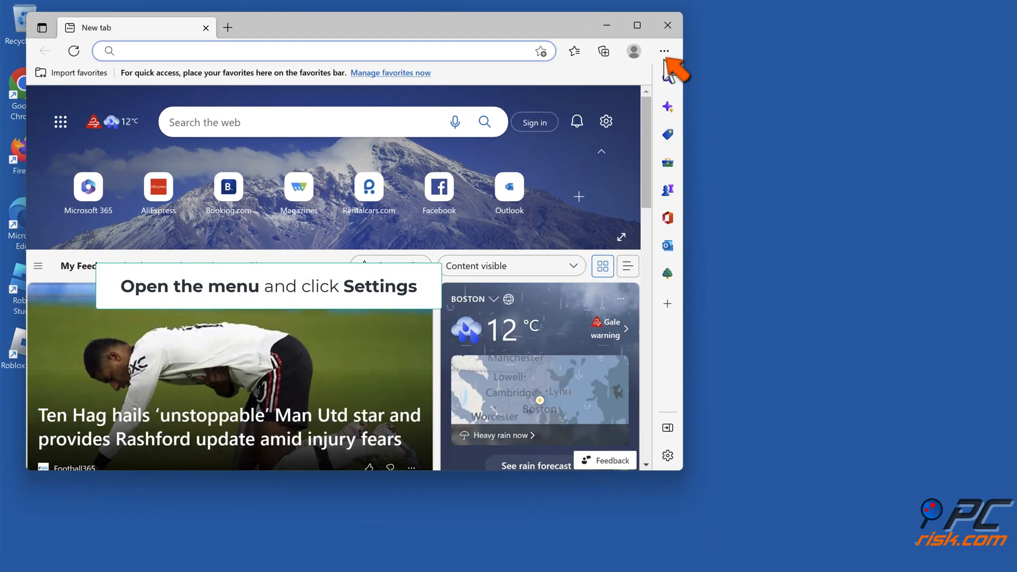
click(663, 50)
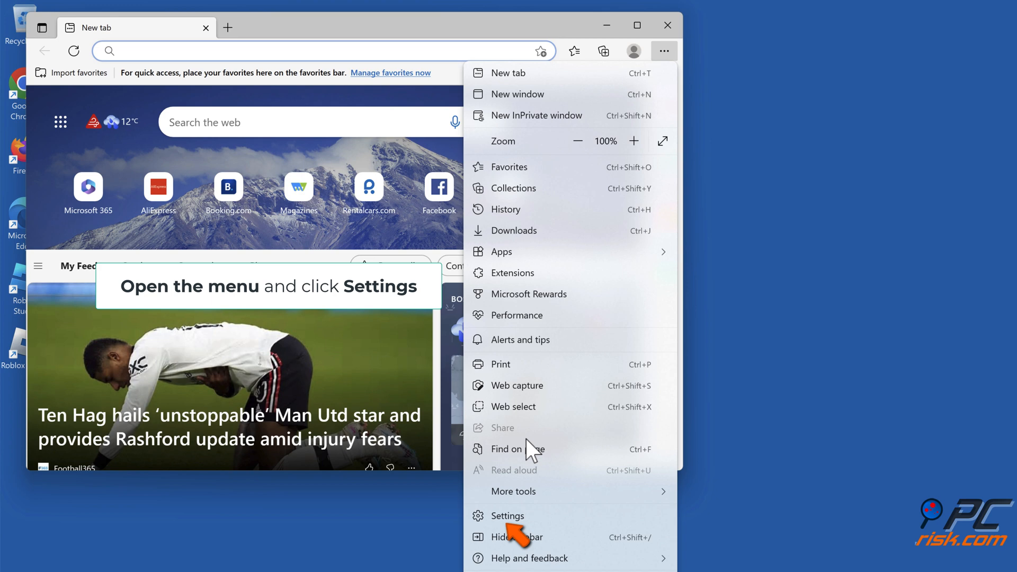
click(507, 516)
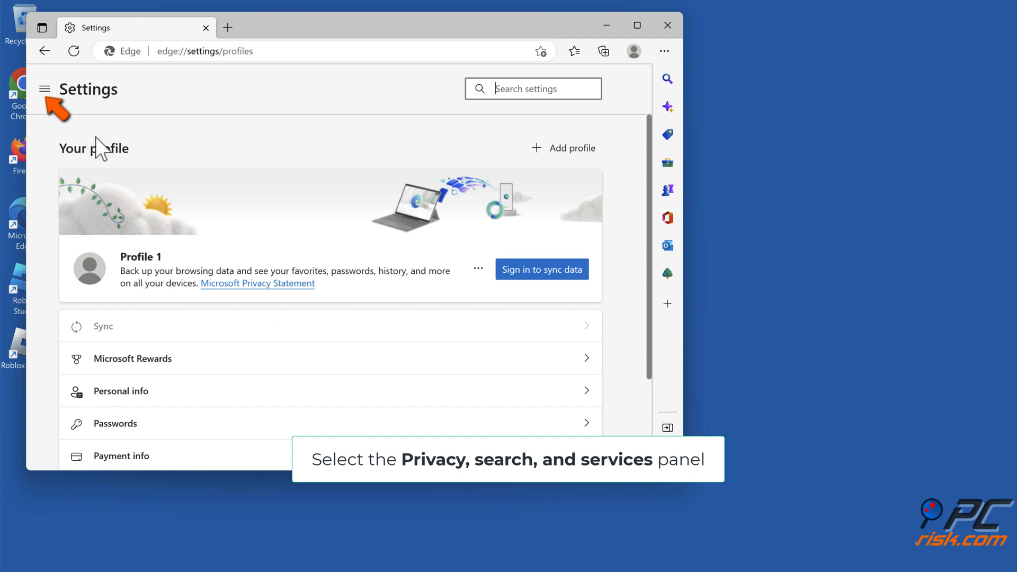
Reach Choose what to clear under Privacy, search, and services
click(45, 89)
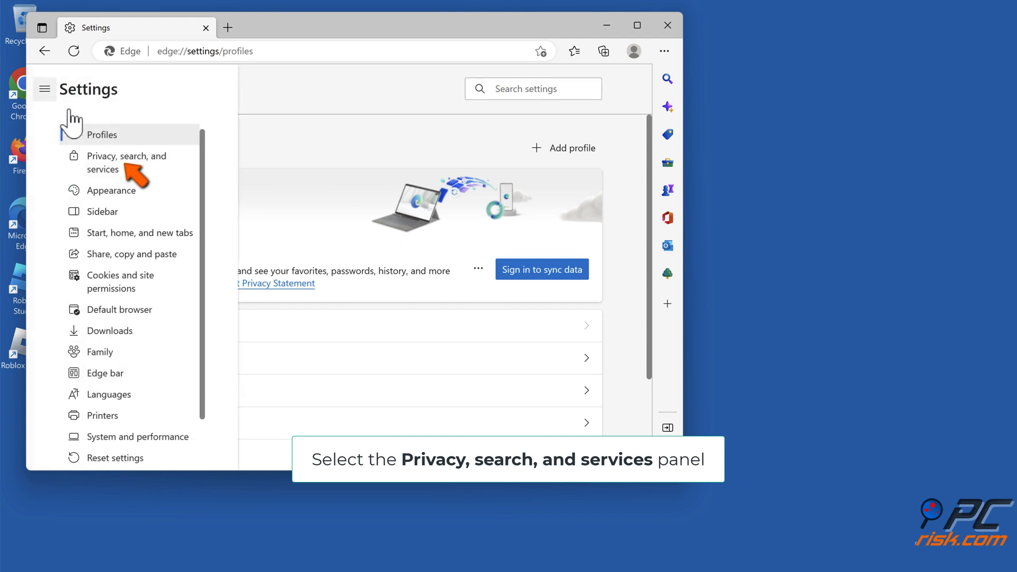
click(126, 162)
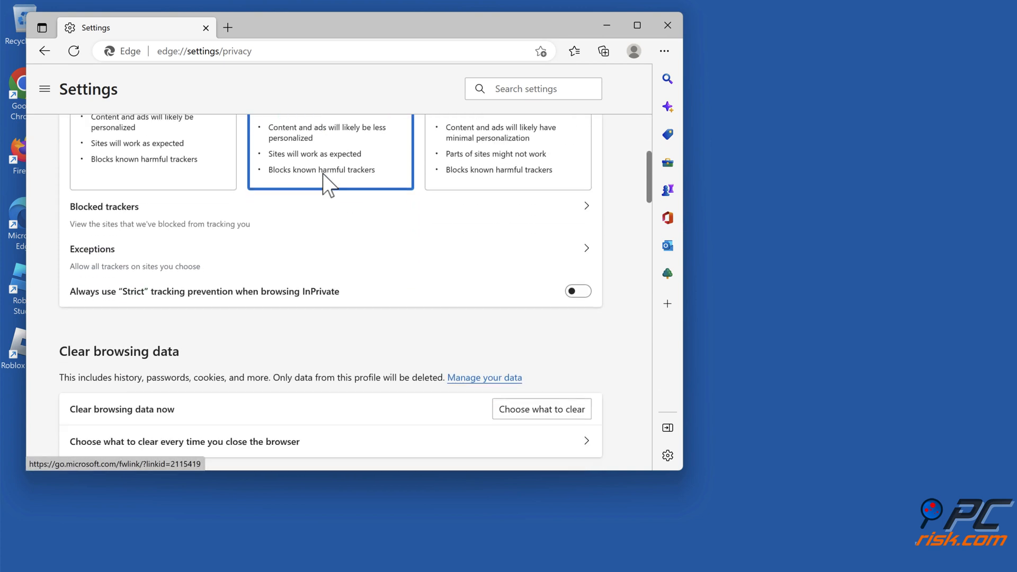
scroll(down, 3)
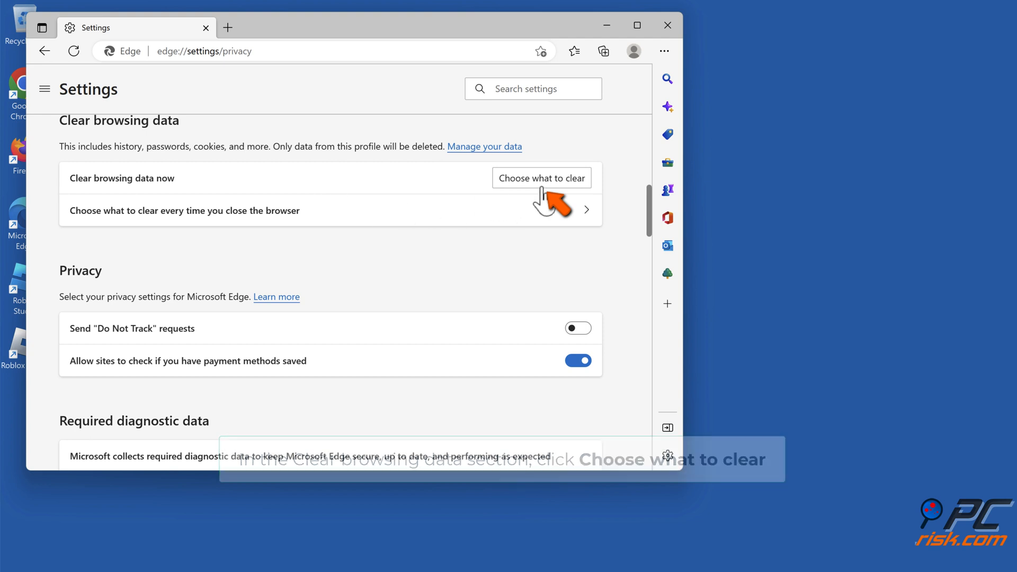
click(541, 178)
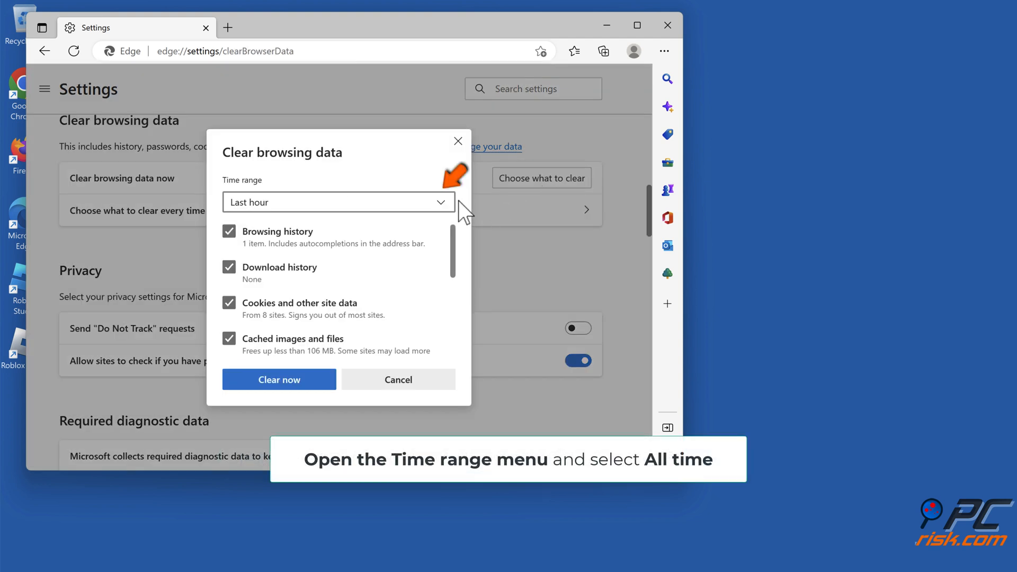
Clear Edge's browsing data for All time with Clear now, then close the browser
click(338, 201)
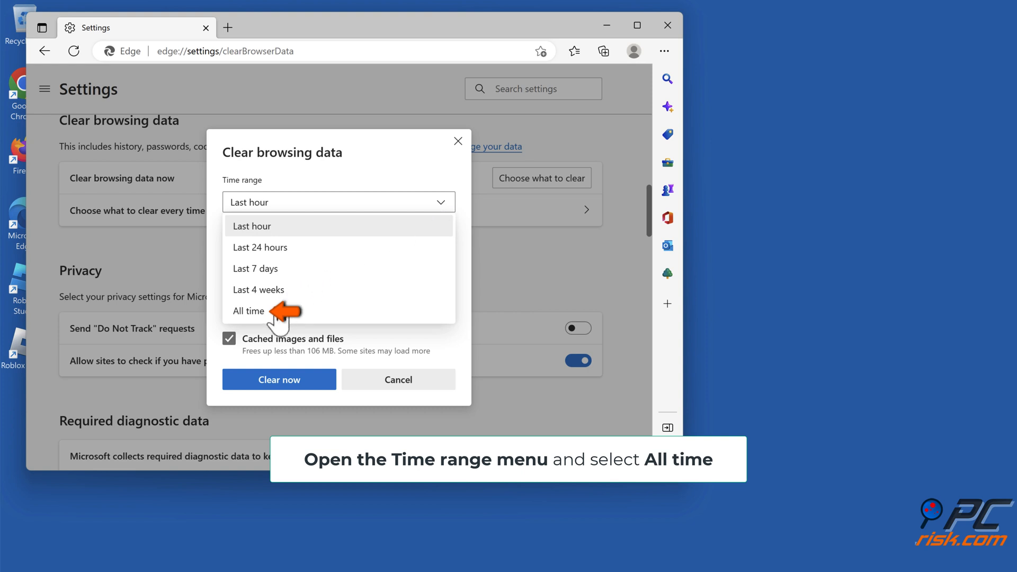
click(247, 310)
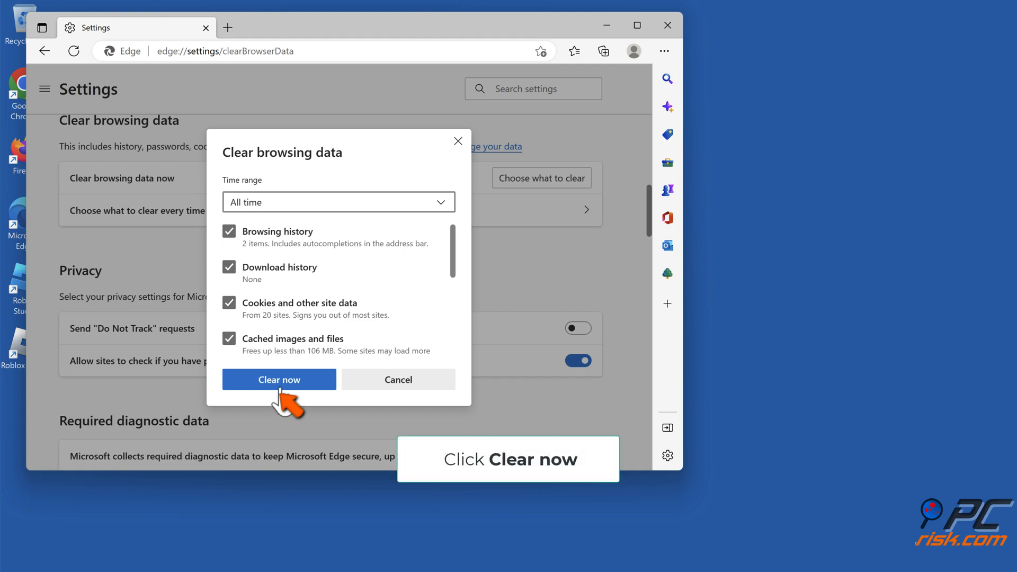
click(279, 379)
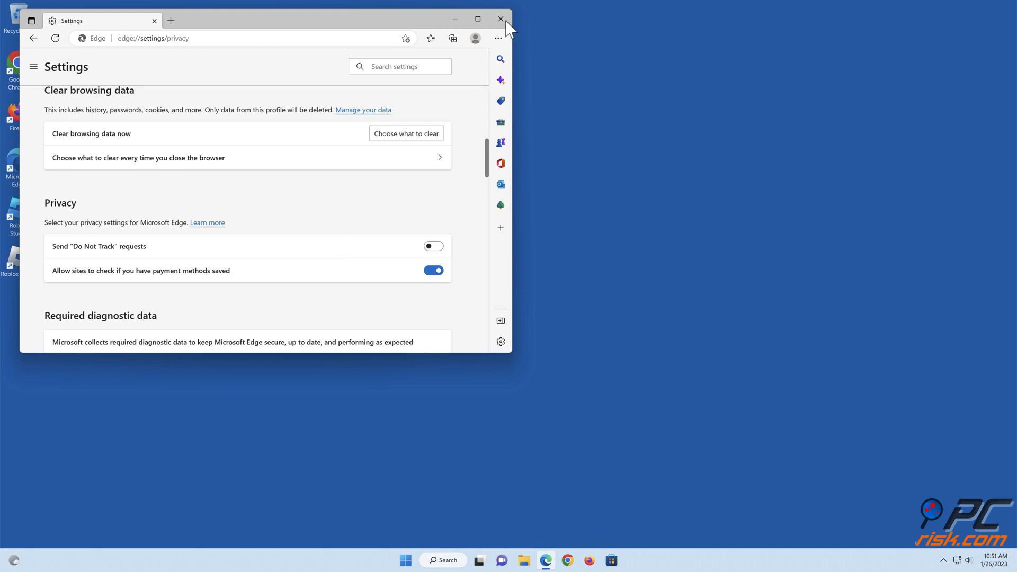
click(500, 20)
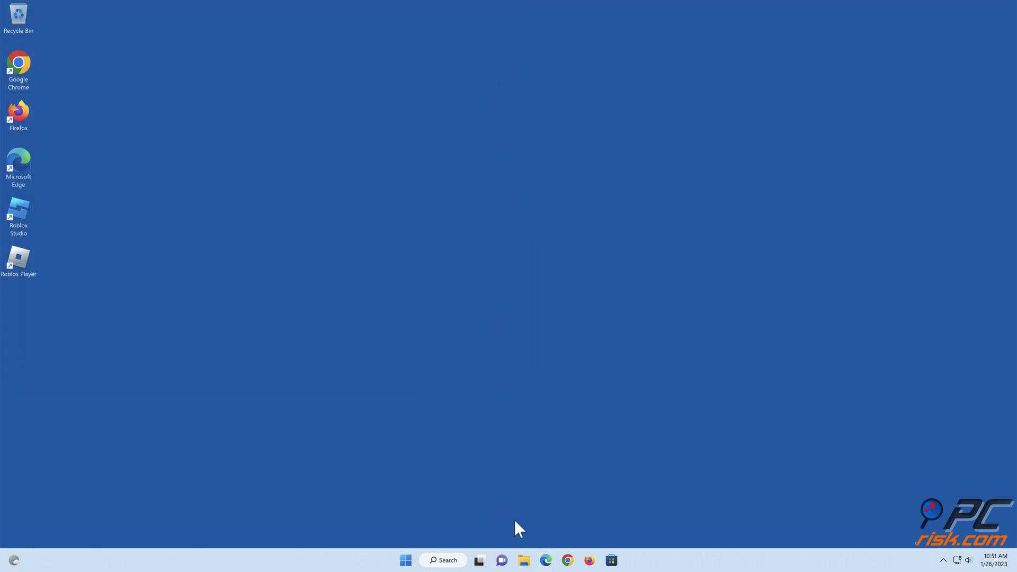
click(18, 14)
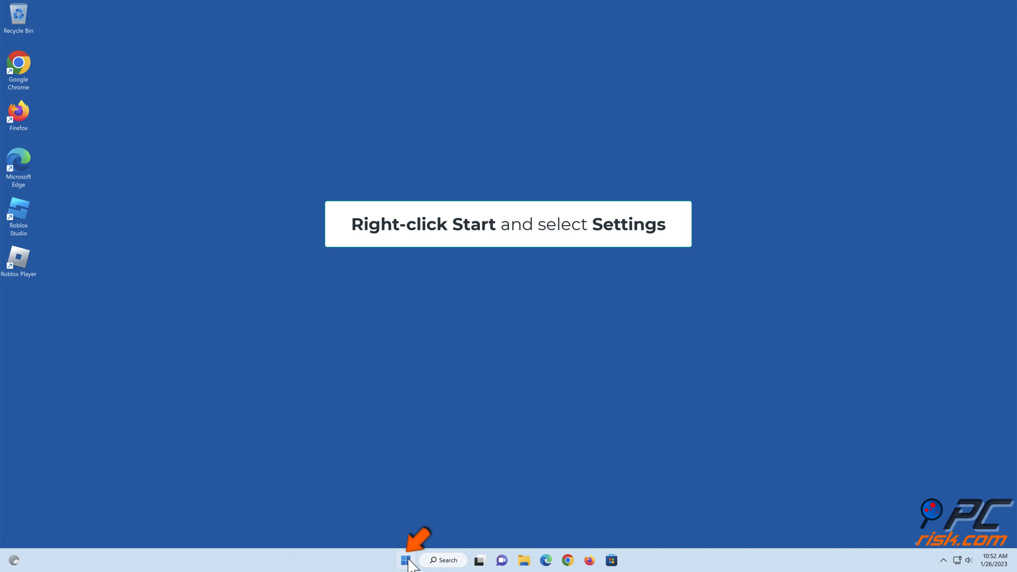
Launch Windows Settings from the Start button's right-click menu
right_click(405, 559)
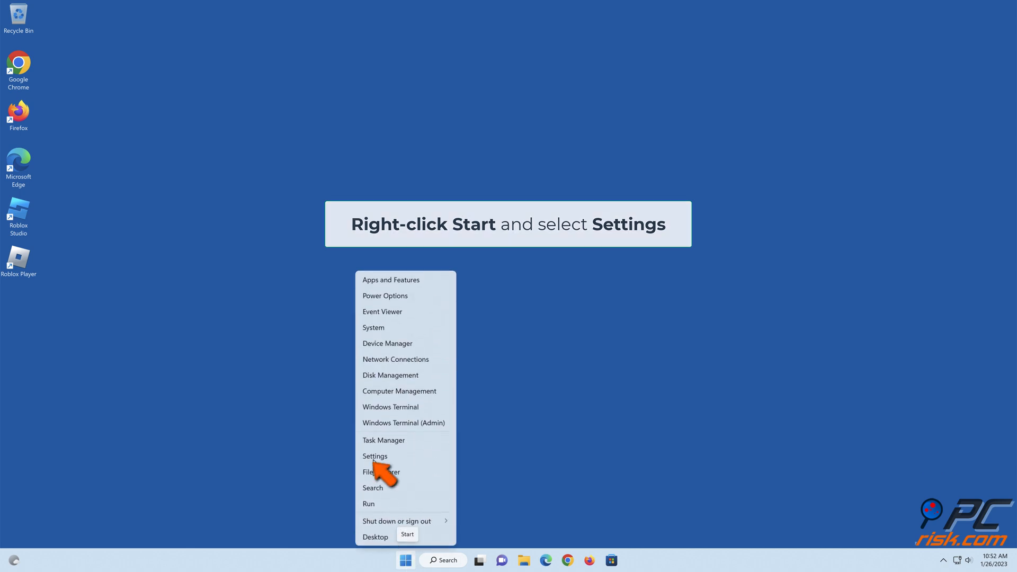
click(374, 455)
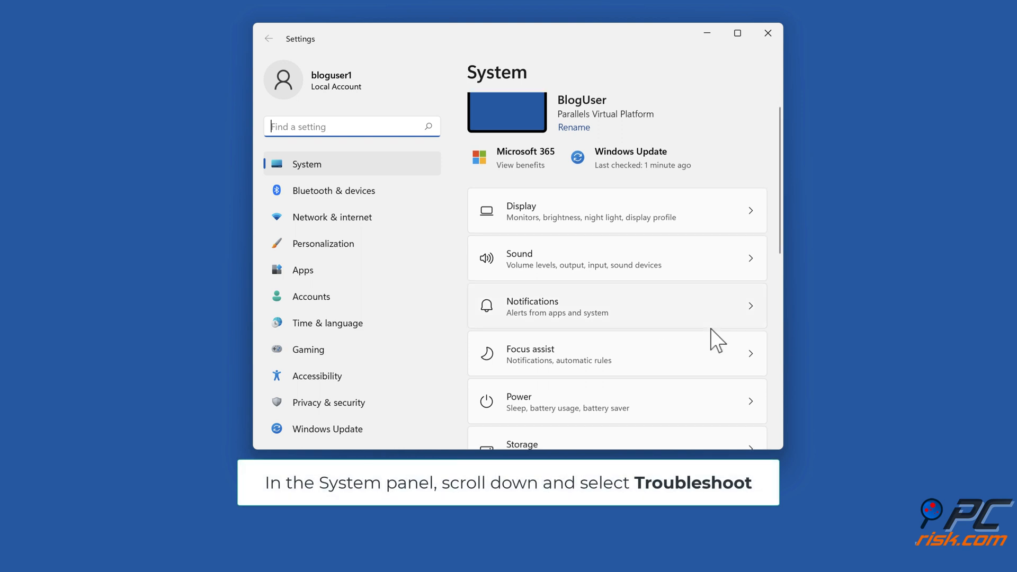
Run Internet Connections under Other troubleshooters, troubleshoot the Internet connection, then close it and Settings
scroll(down, 3)
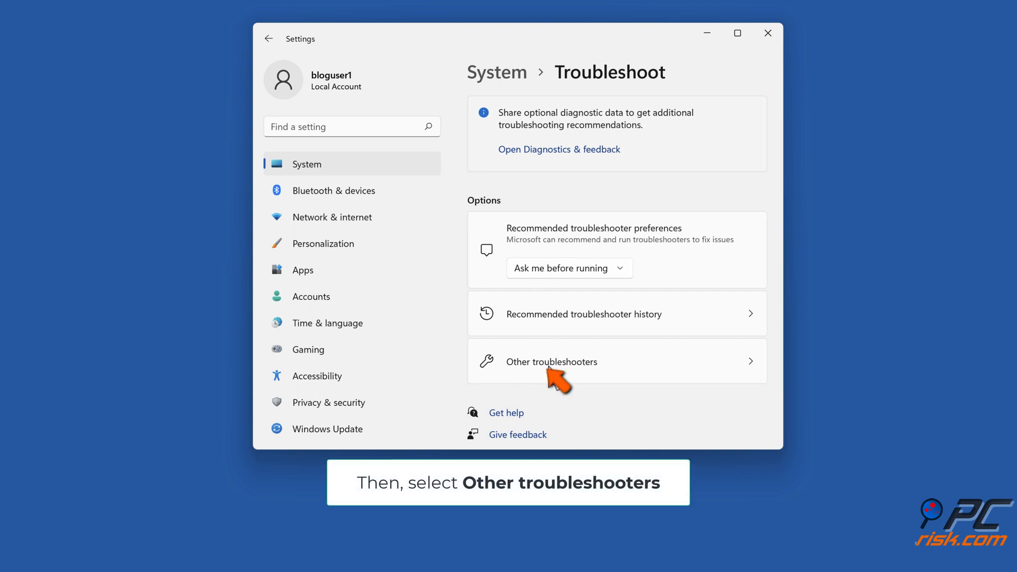
click(551, 361)
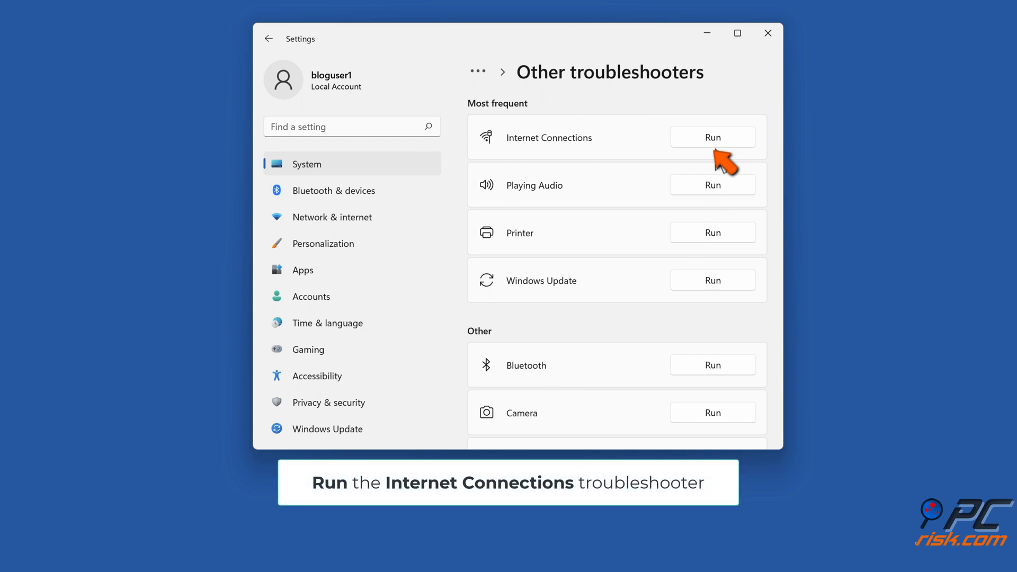
click(712, 137)
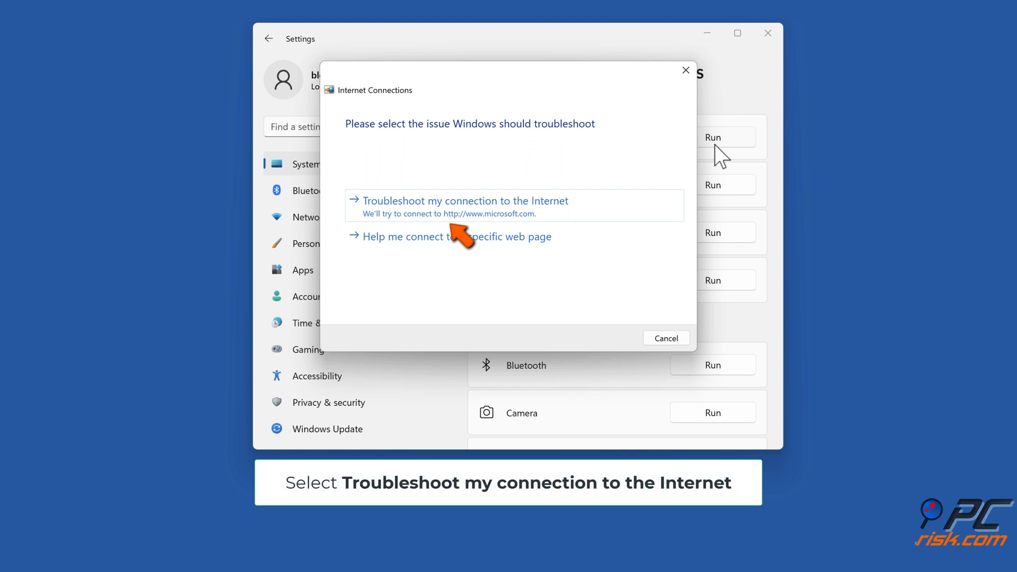
mouse_move(455, 221)
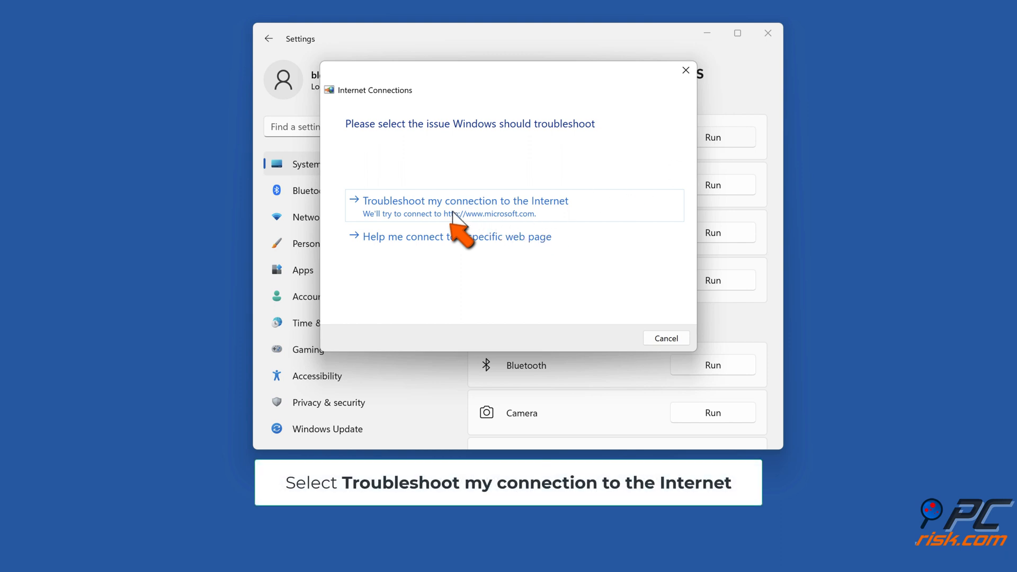
click(464, 200)
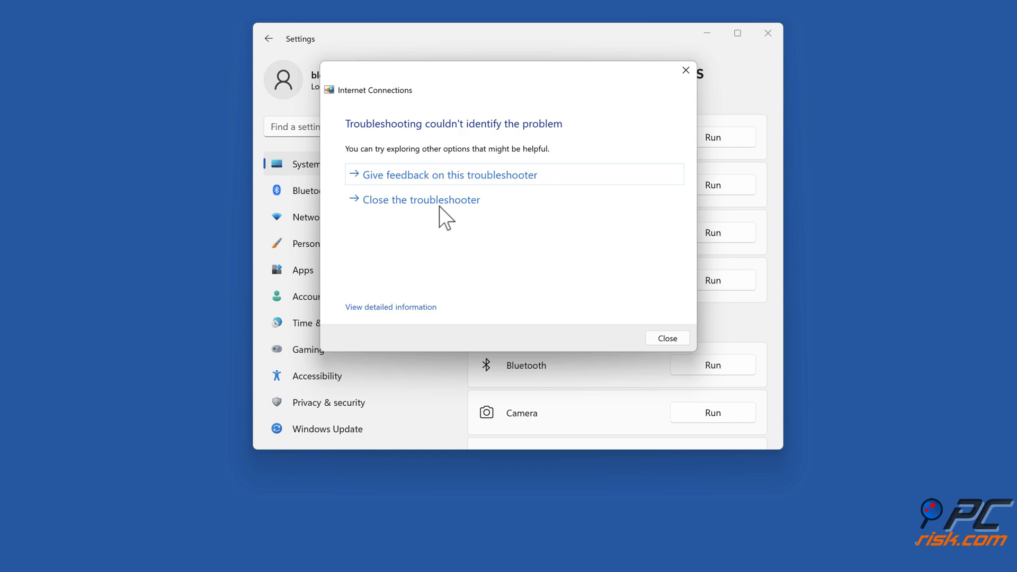
click(666, 338)
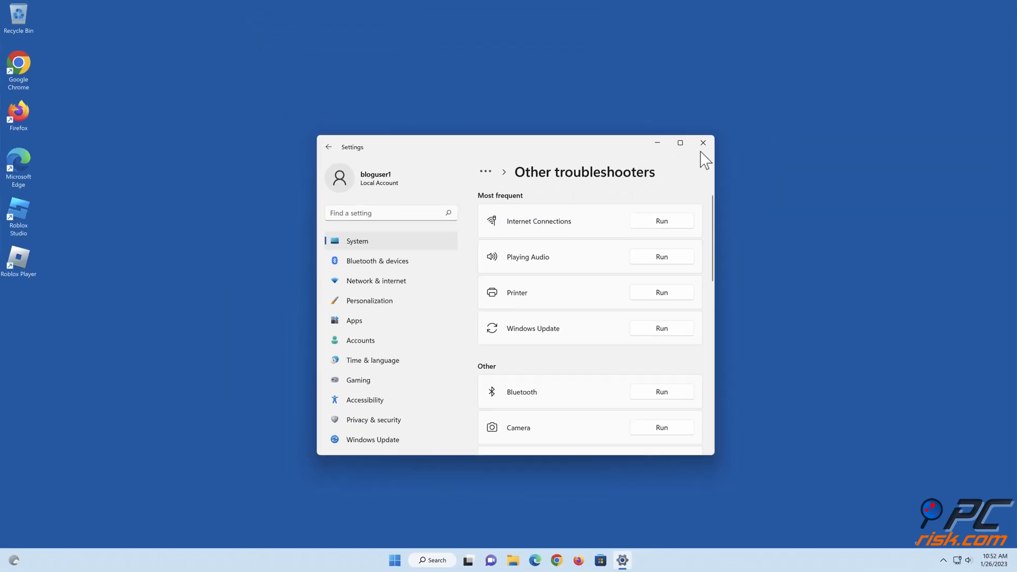
click(703, 143)
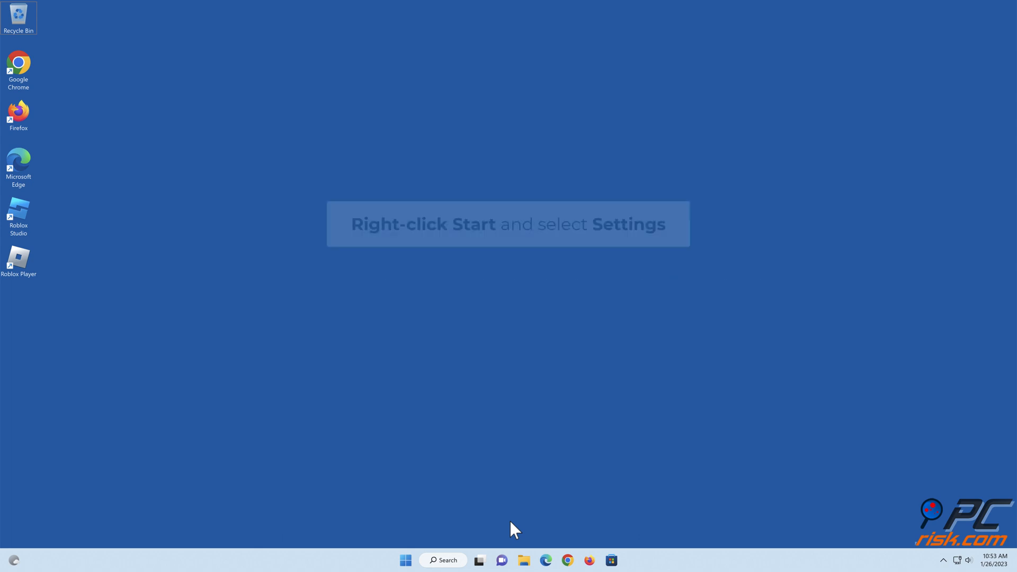
Reach the advanced network settings under Network & internet in Windows Settings
right_click(406, 559)
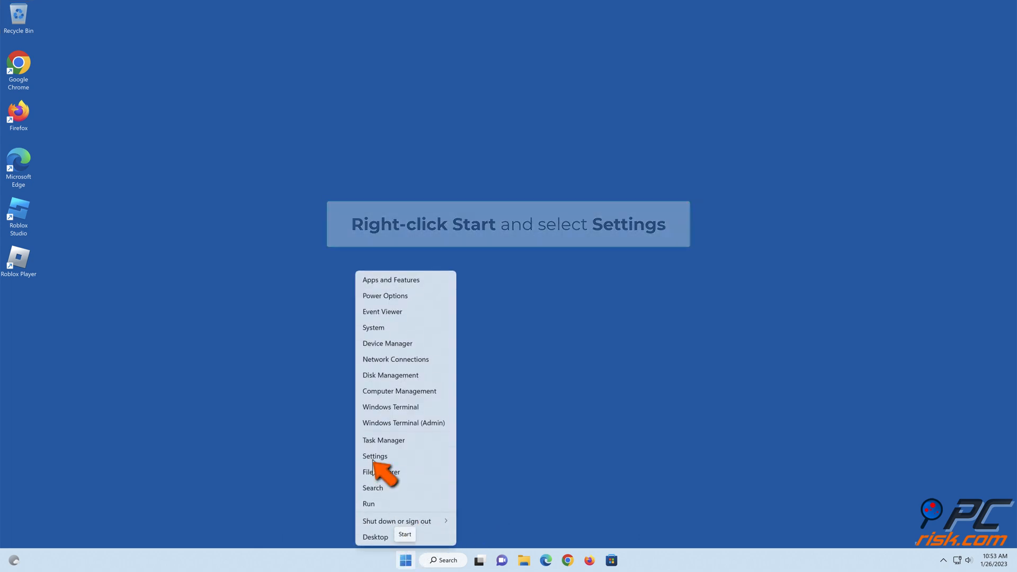
click(375, 456)
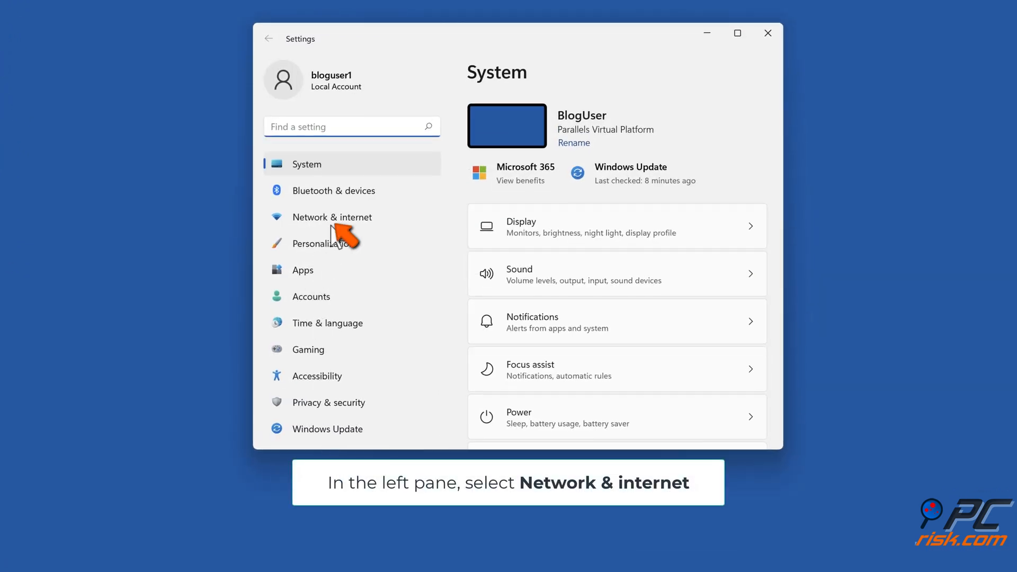
click(331, 216)
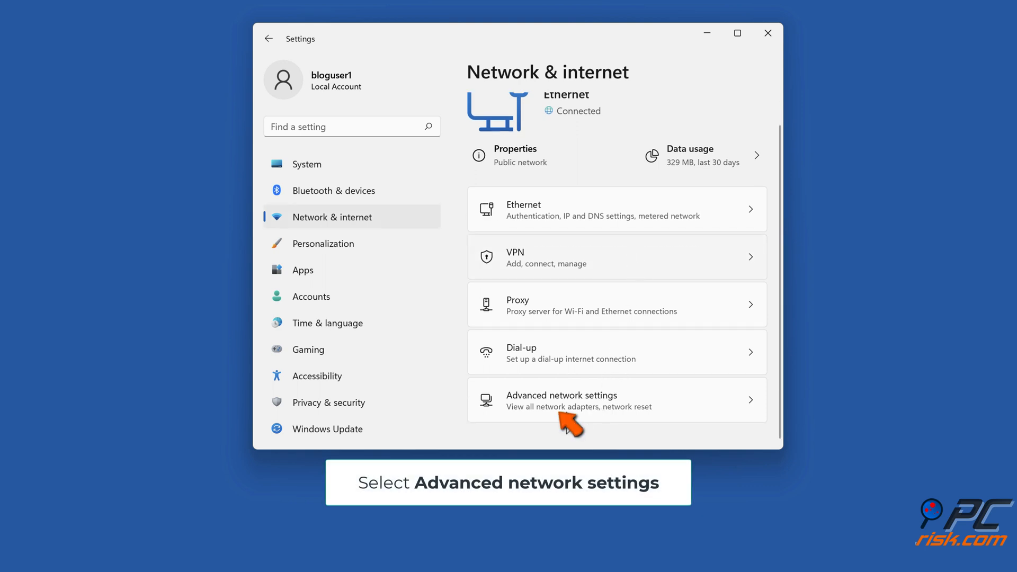
click(561, 401)
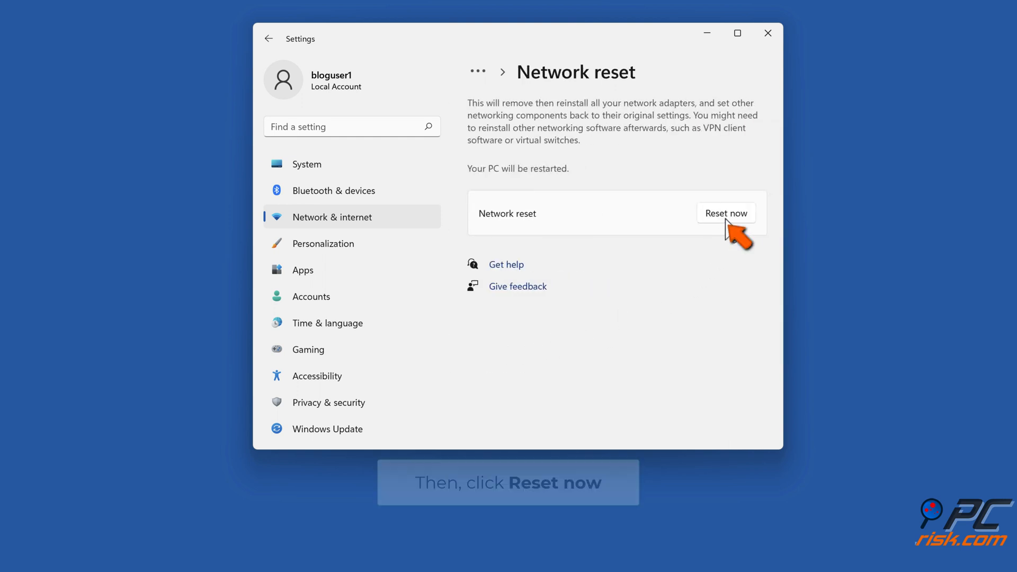
Run Network reset, confirm it and dismiss the five-minute shutdown notice
click(726, 213)
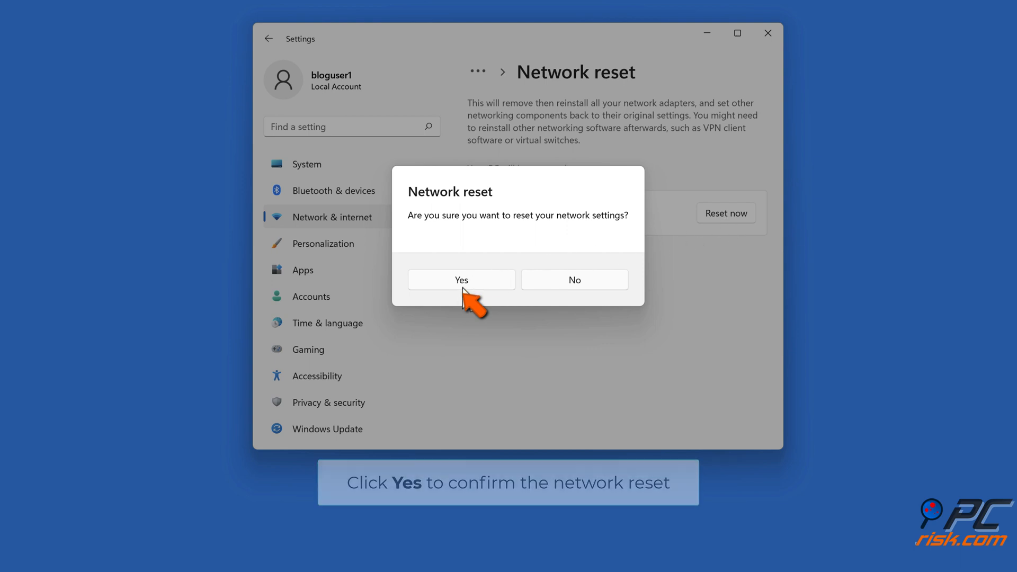
click(461, 280)
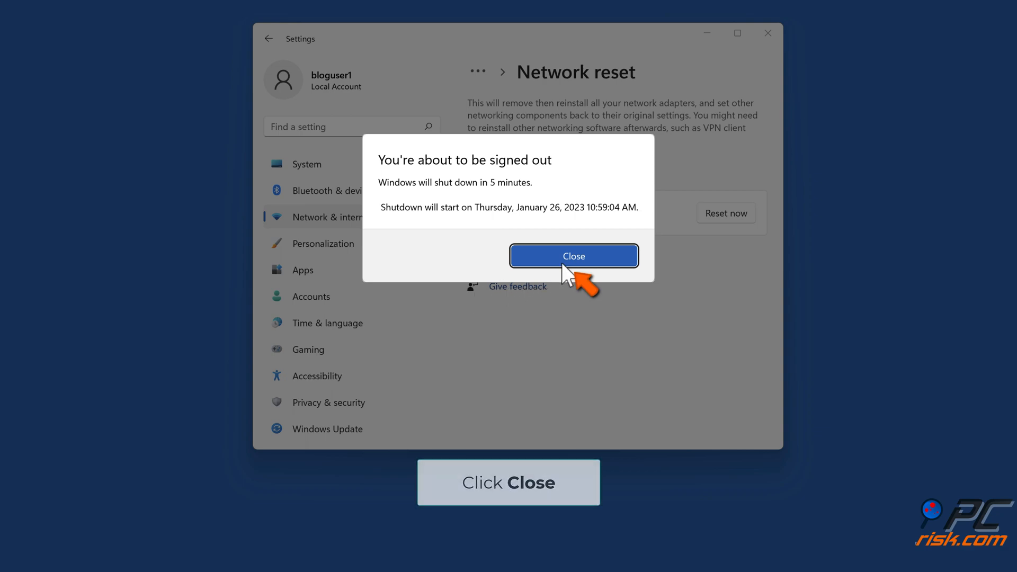
click(573, 255)
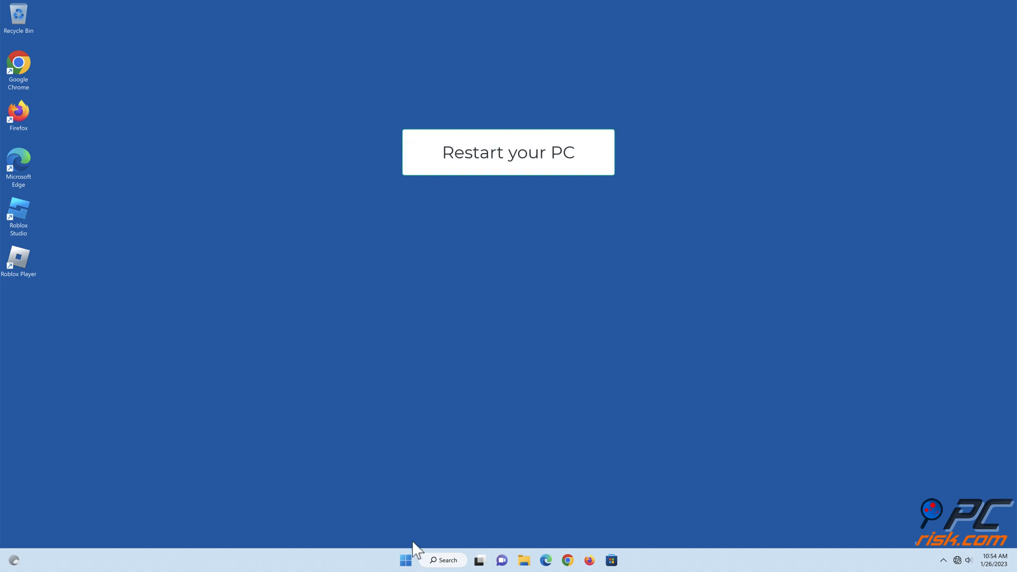
Restart the PC from the Start menu's power options
click(406, 559)
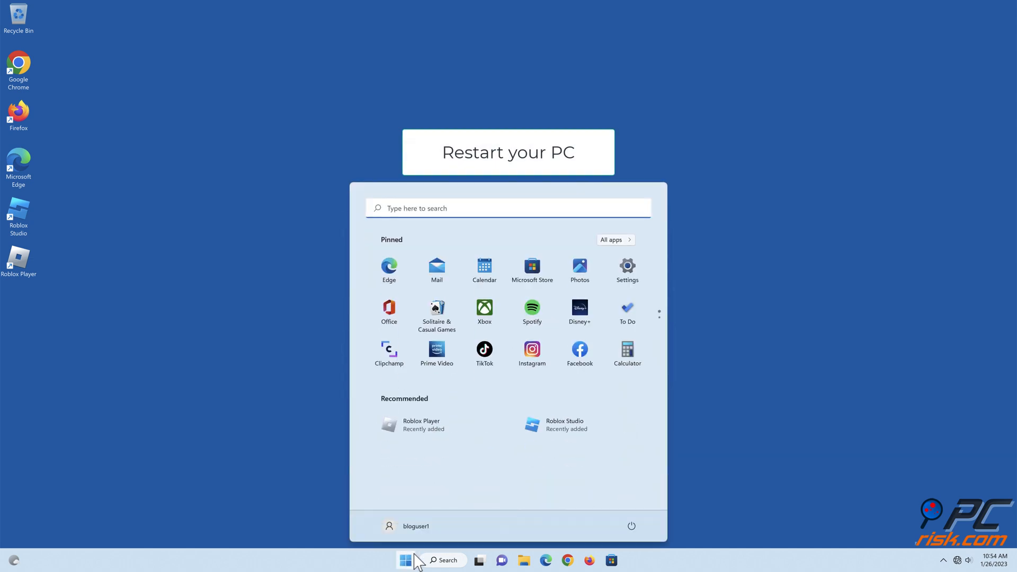
click(630, 526)
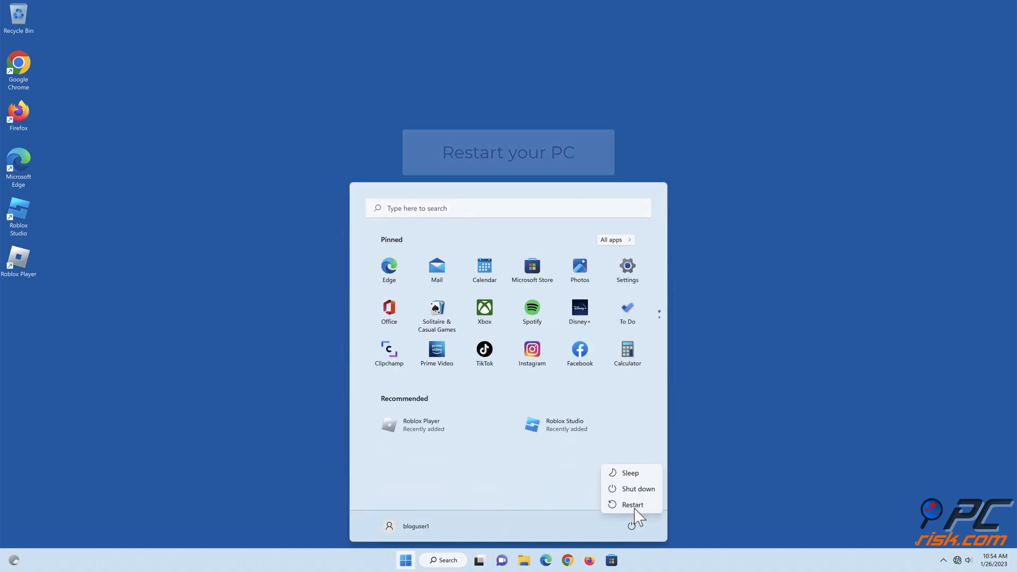
click(631, 505)
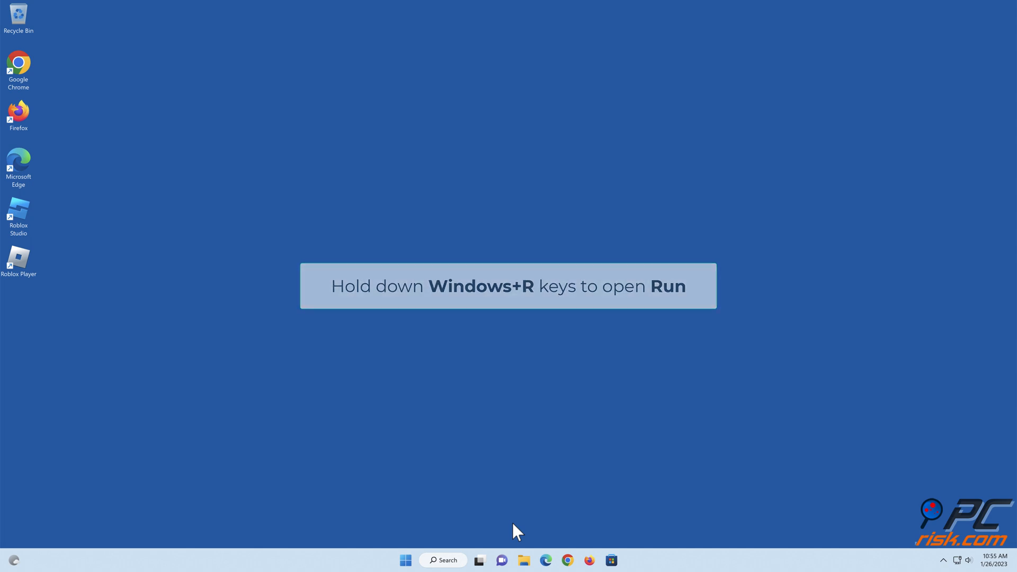
Run ncpa.cpl to bring up the Network Connections window with the Ethernet adapter
key(Win+r)
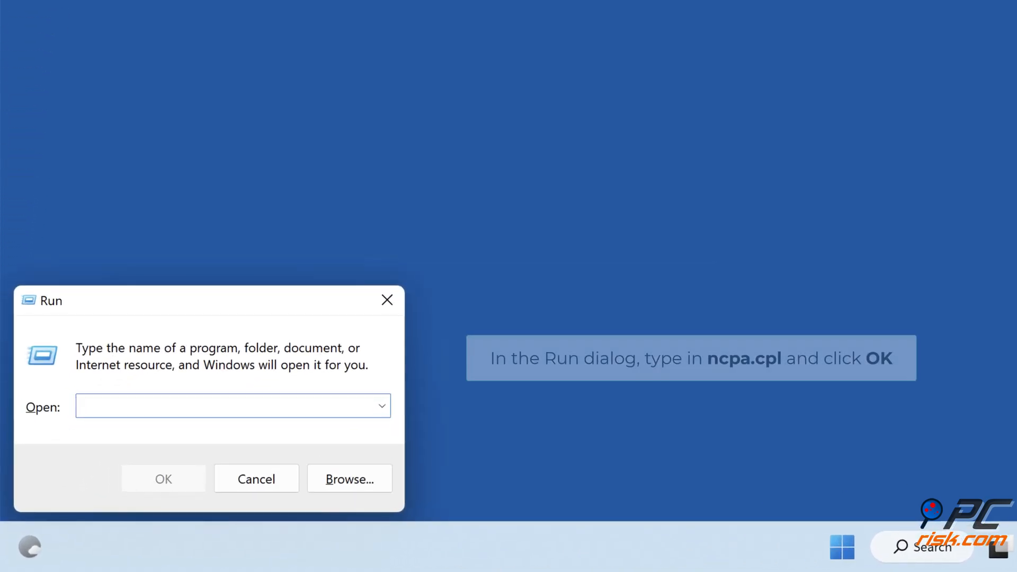
text(ncpa.cpl)
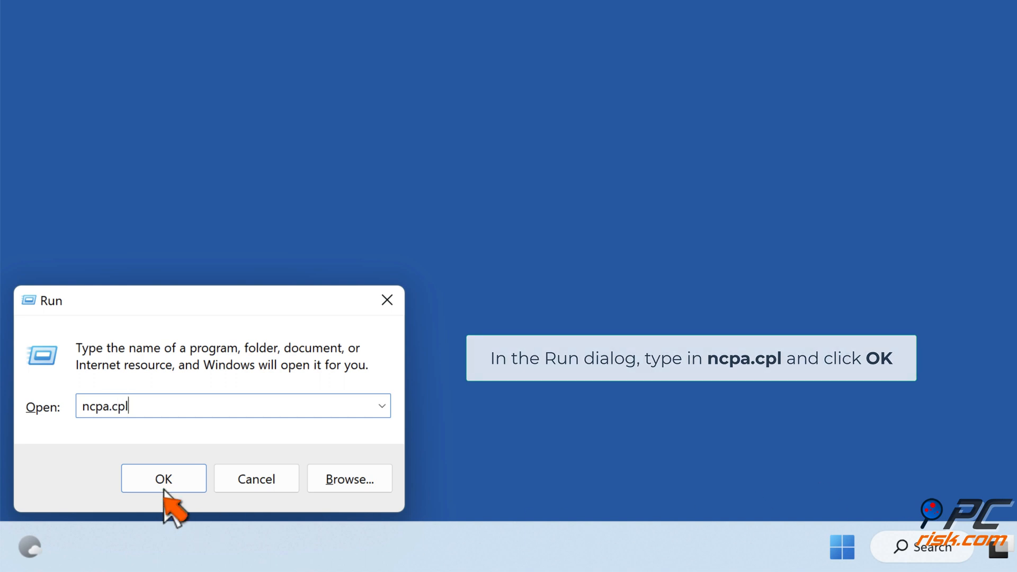
click(163, 479)
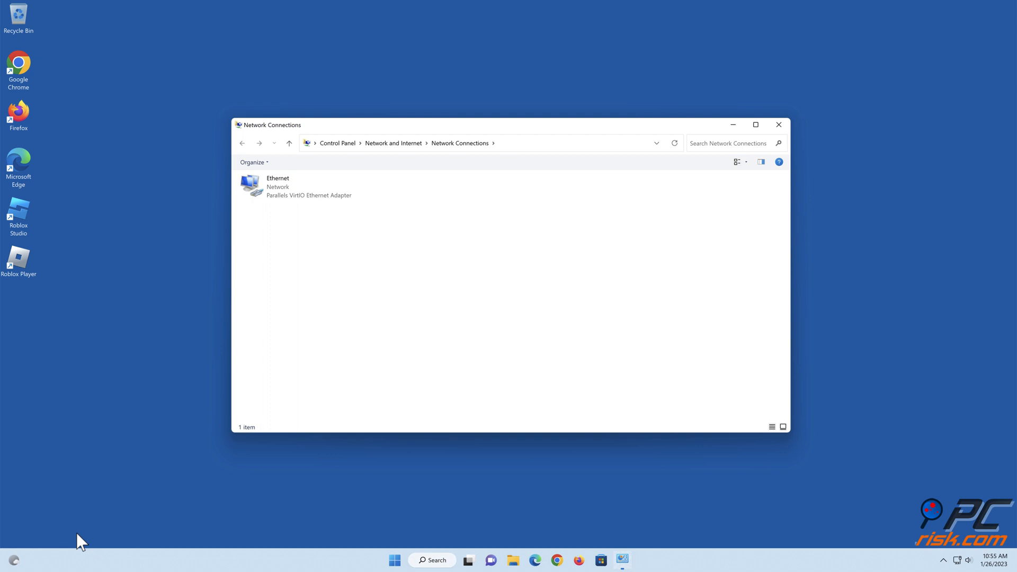
click(755, 125)
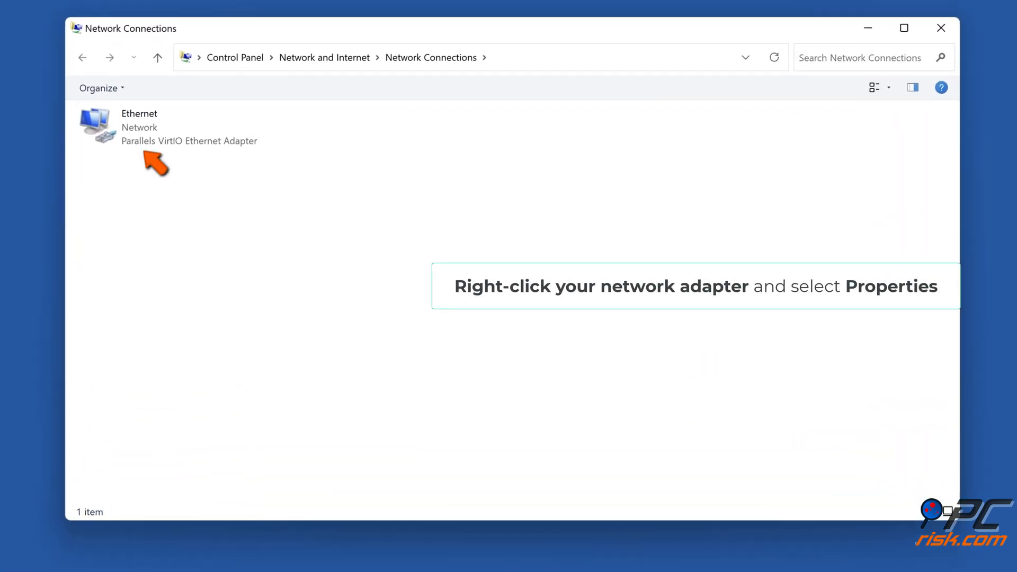
Reach the Ethernet adapter's Internet Protocol Version 4 (TCP/IPv4) properties
right_click(139, 126)
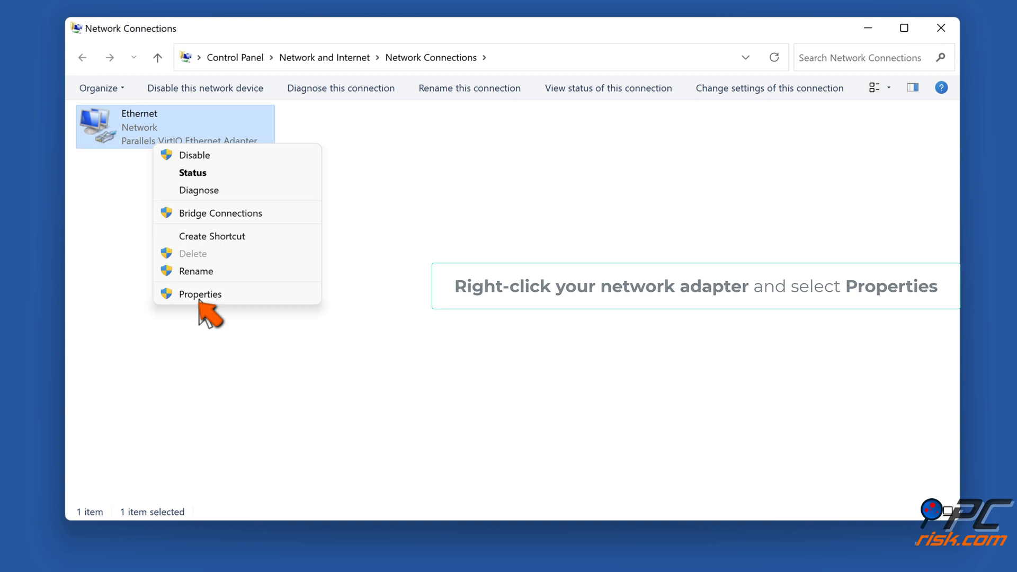
click(200, 293)
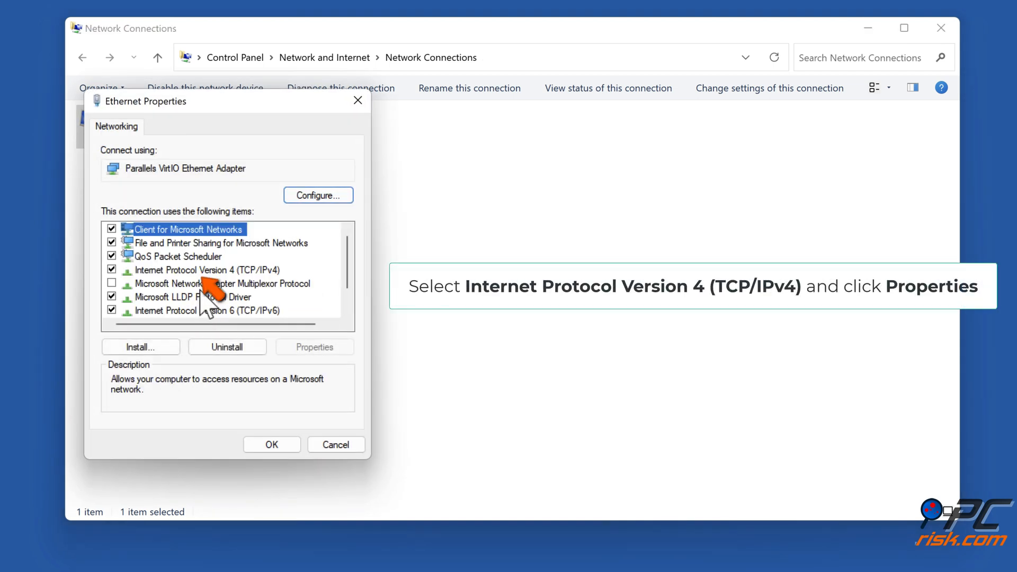
click(189, 270)
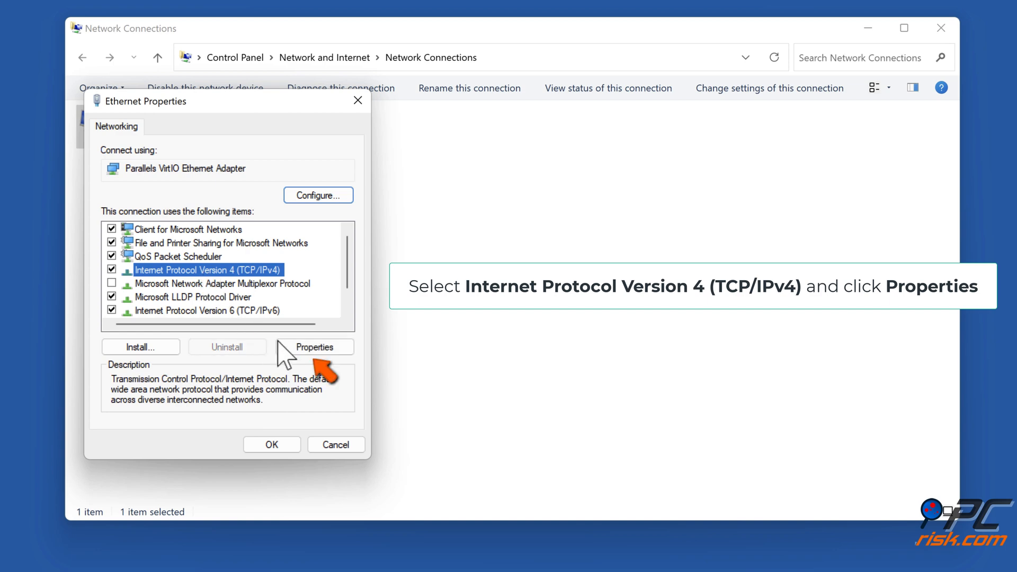
click(315, 348)
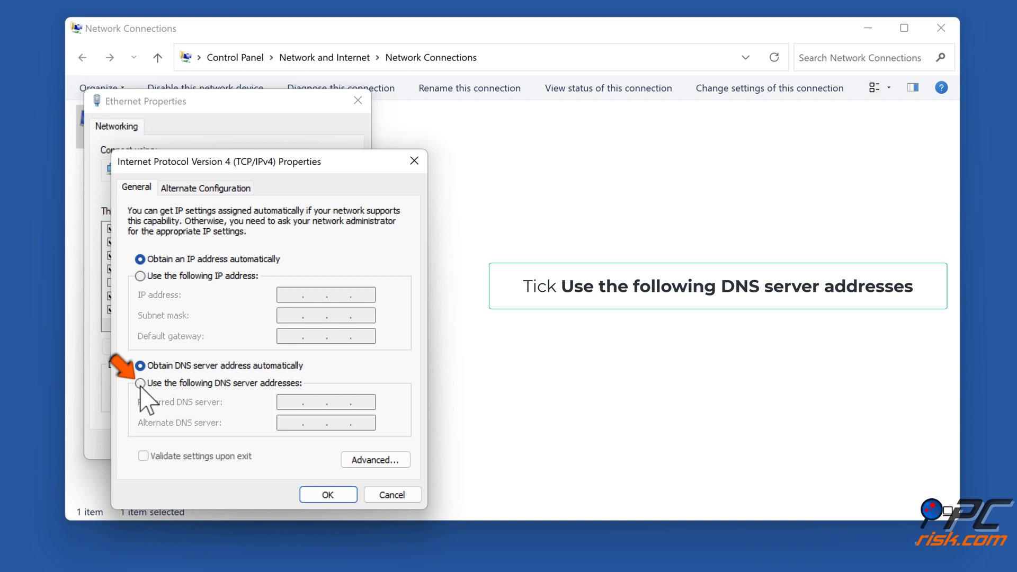
Set manual DNS servers 1.1.1.1 and 1.0.0.1 and confirm, closing the Ethernet properties
click(140, 383)
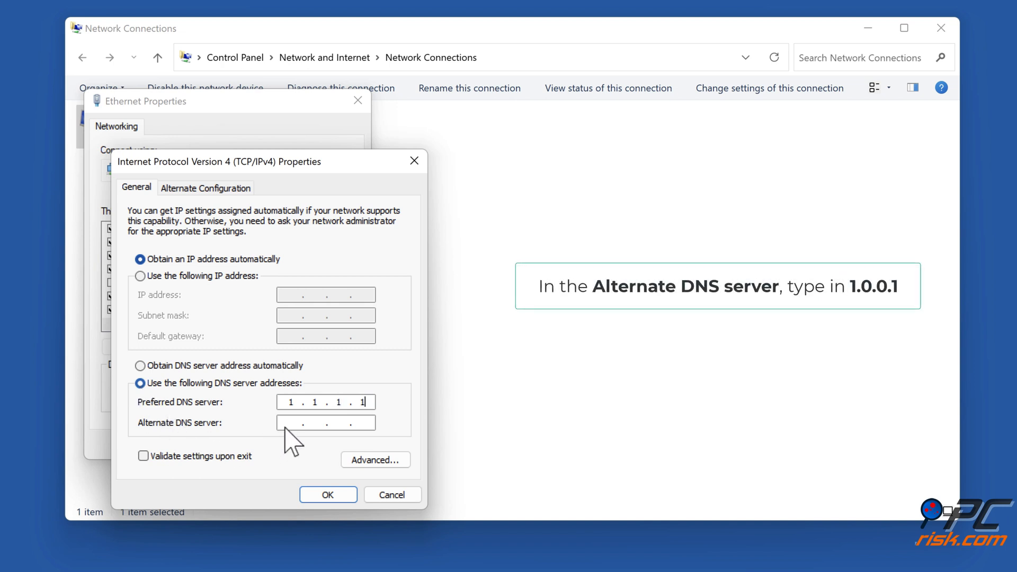
text(1.0.0.1)
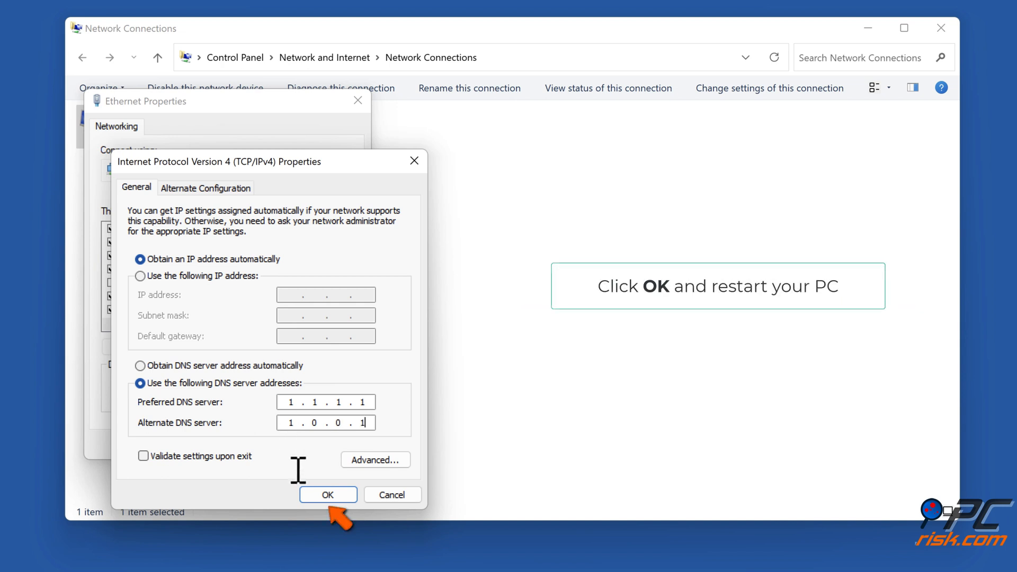
click(327, 495)
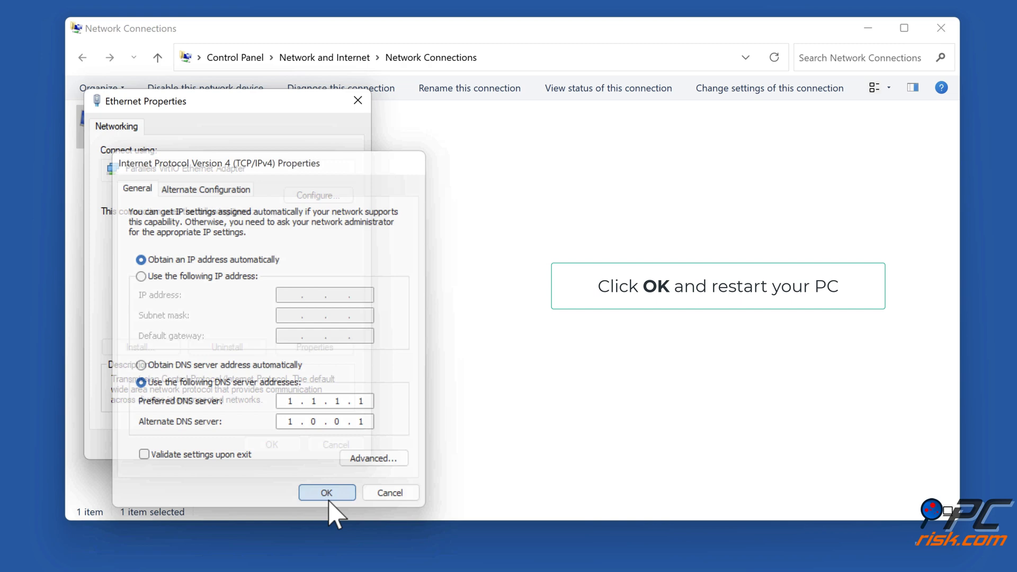
click(327, 493)
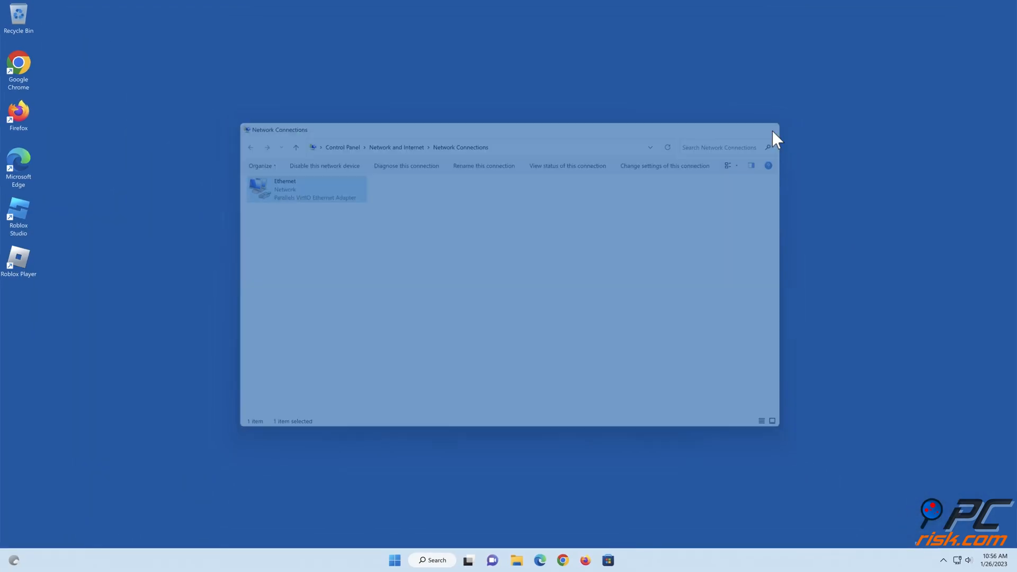
Restart the computer from the Start menu's power options
click(394, 559)
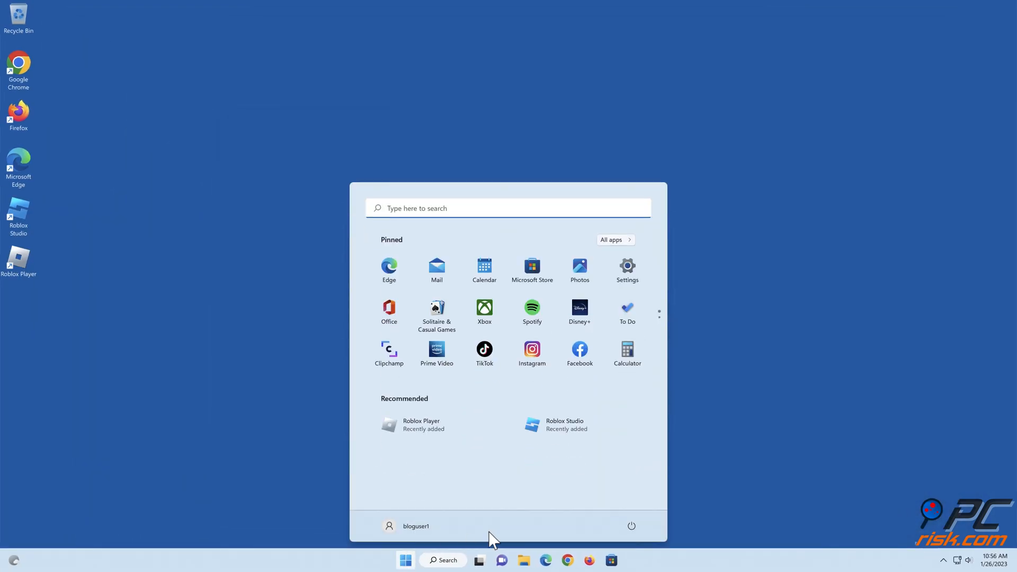
click(630, 526)
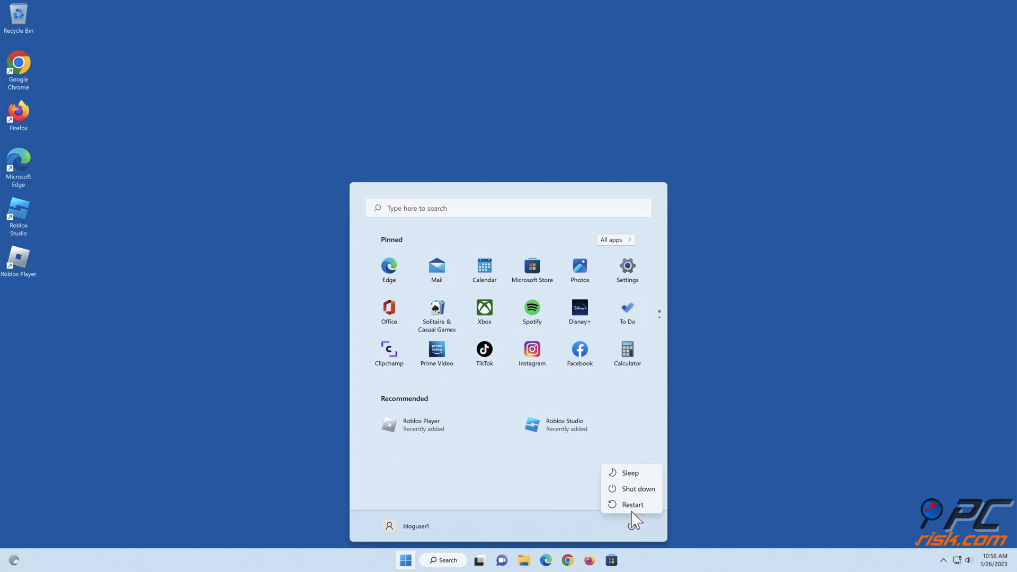
click(632, 504)
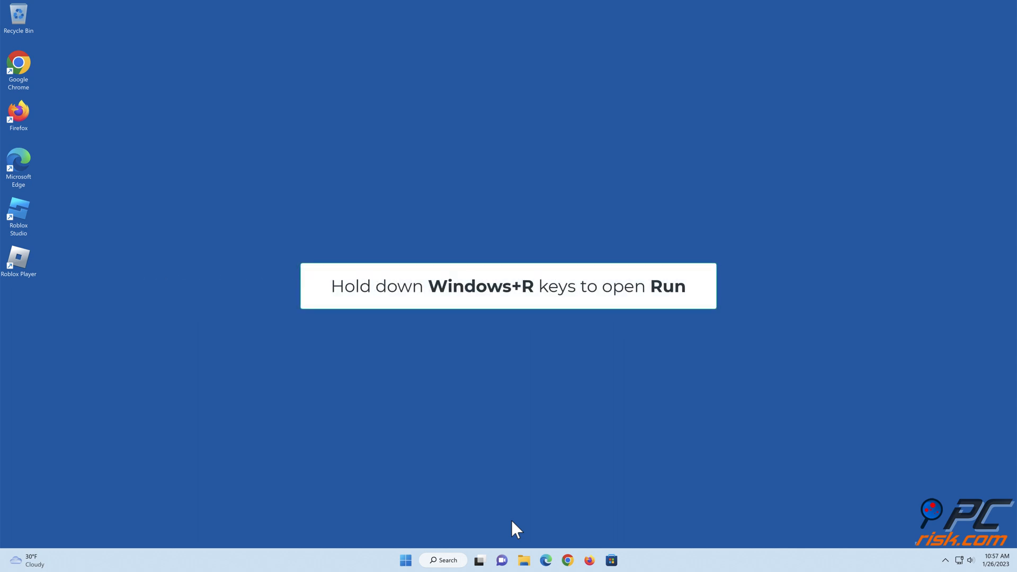
Run firewall.cpl to bring up the Windows Defender Firewall control panel
key(Win+r)
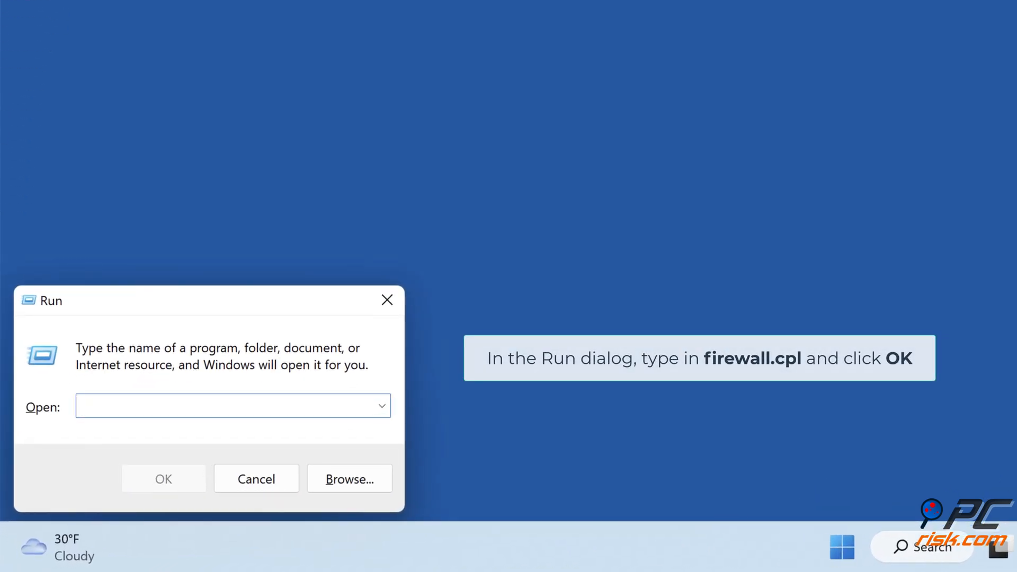
text(firewall.cpl)
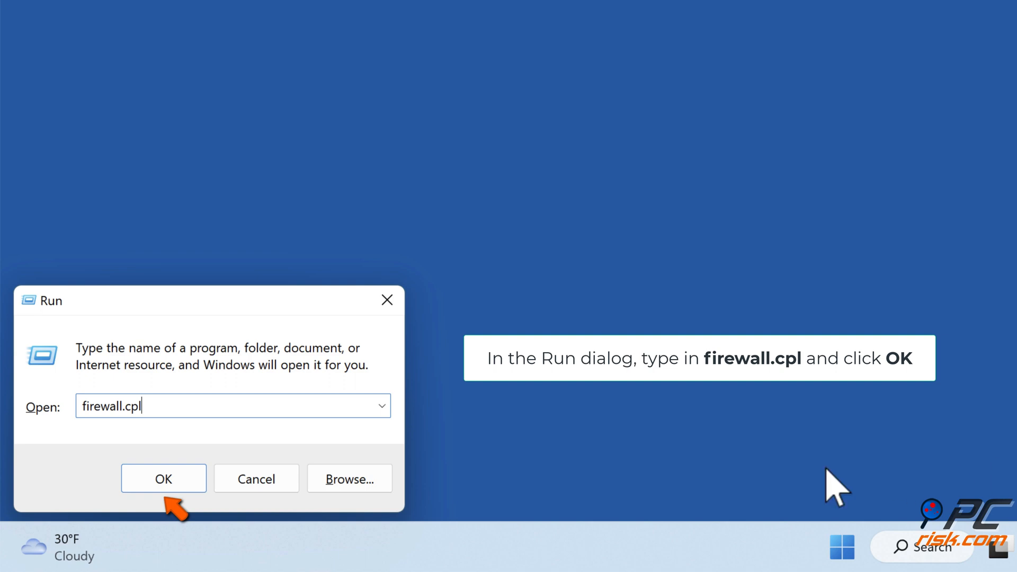
click(163, 479)
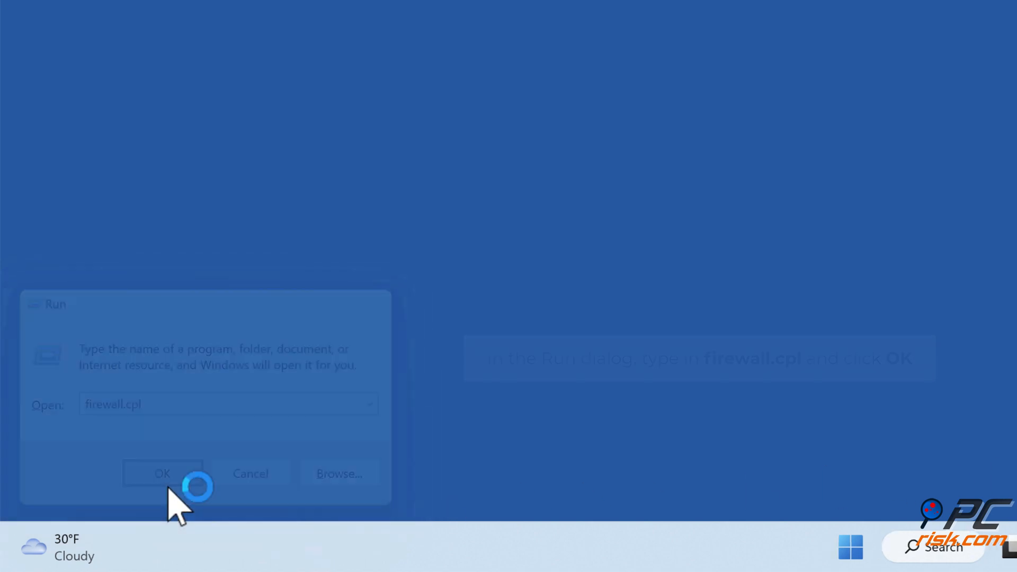
click(162, 472)
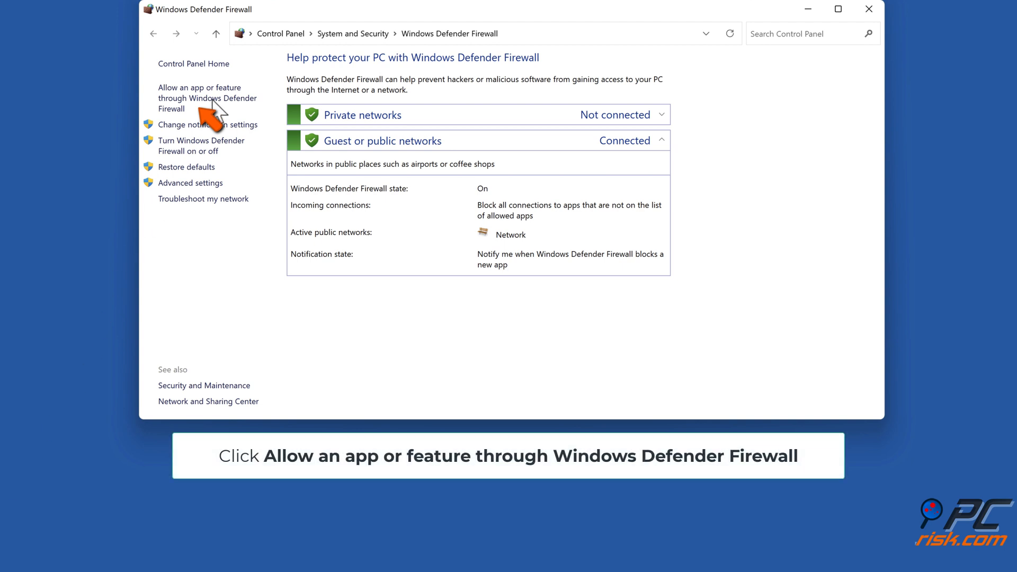
Unlock the firewall's allowed apps list and start browsing for another app to allow
click(206, 98)
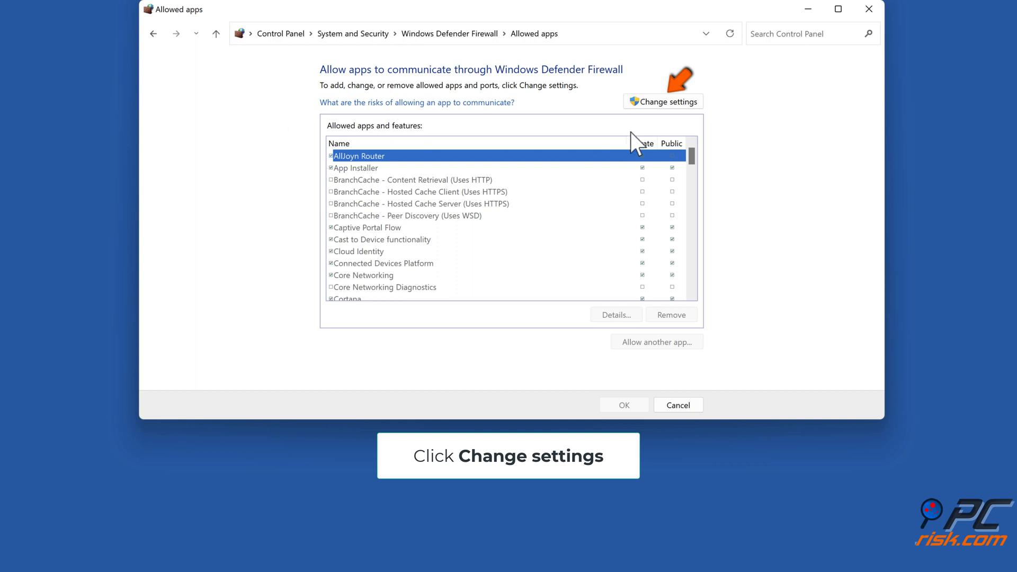
click(663, 102)
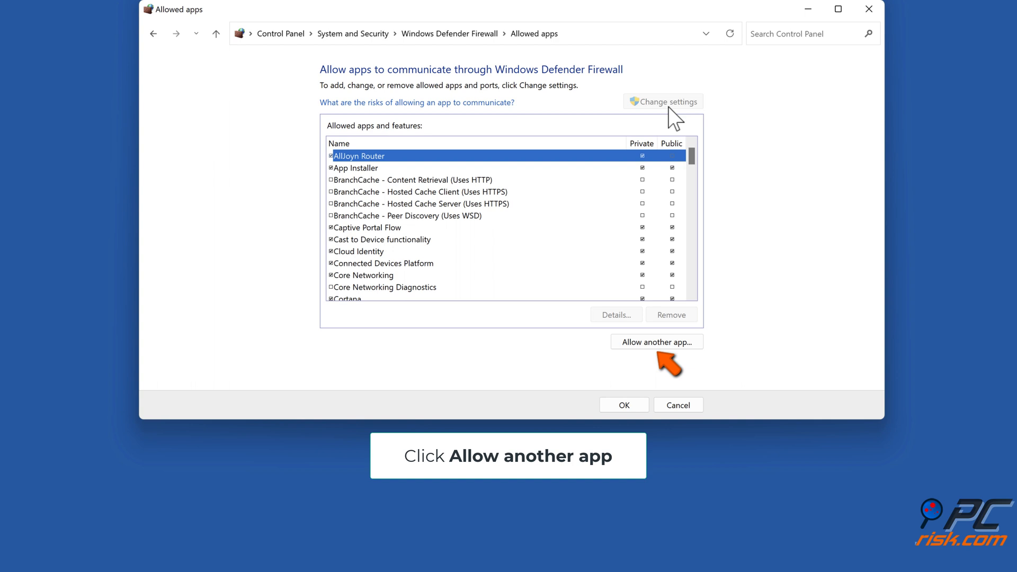
click(657, 342)
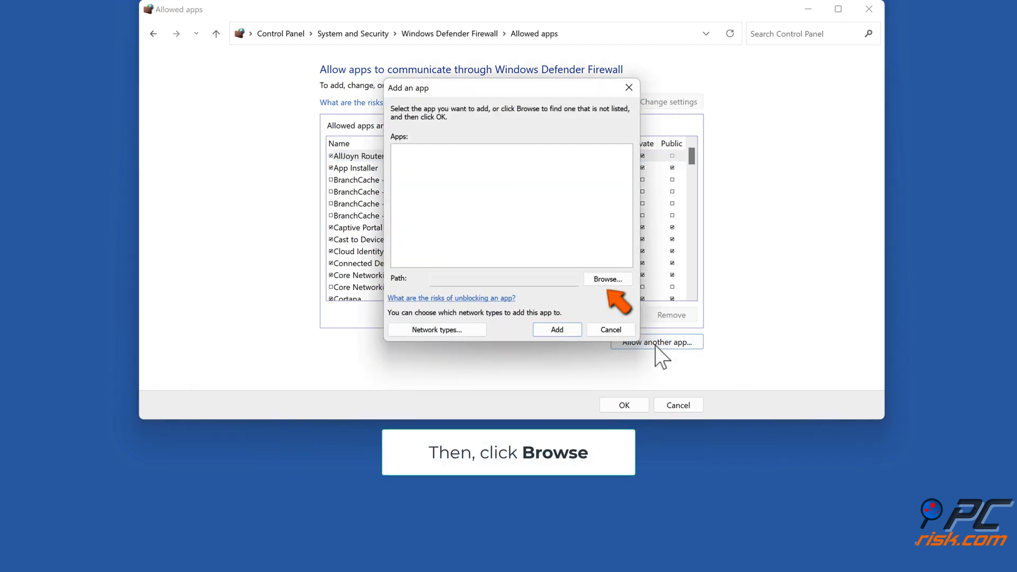
click(607, 278)
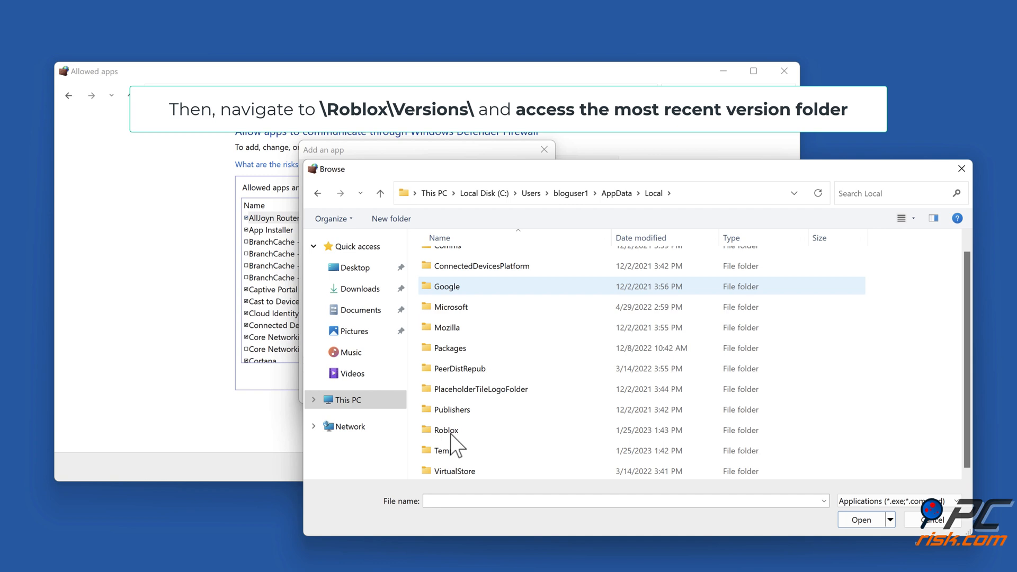
Pick RobloxPlayerBeta from Roblox\Versions' latest folder and add Roblox Game Client
double_click(447, 430)
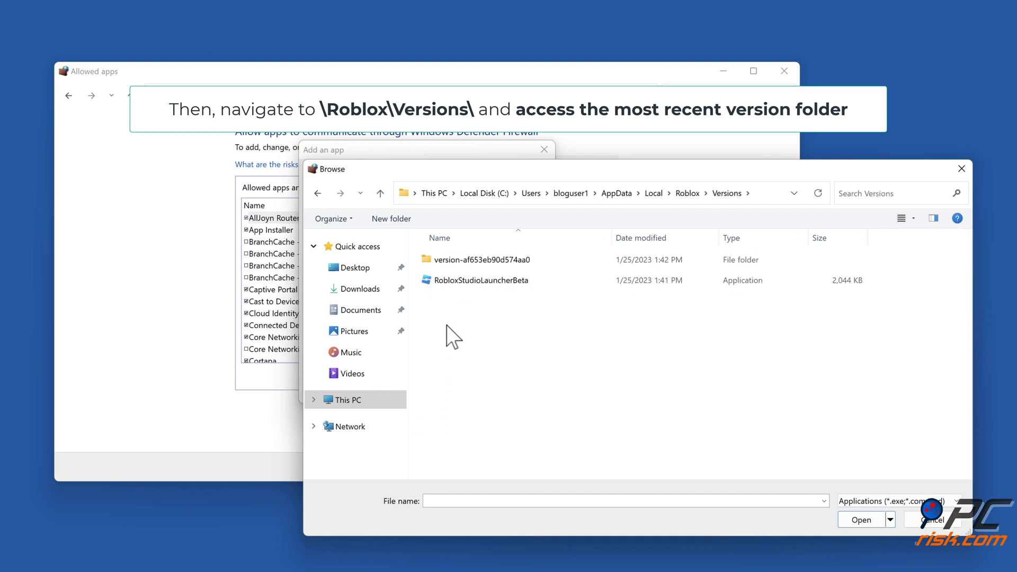
double_click(483, 259)
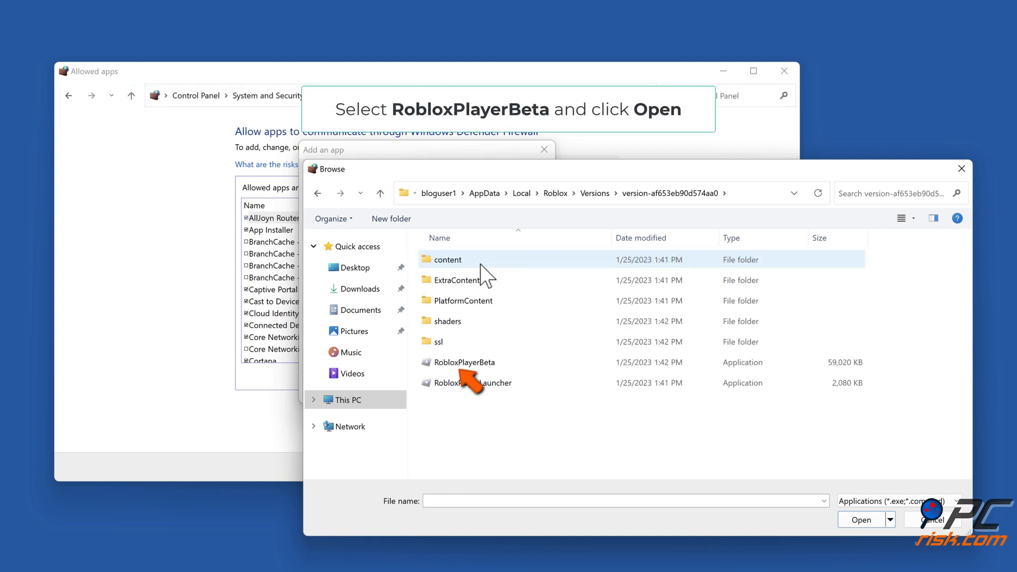
click(464, 362)
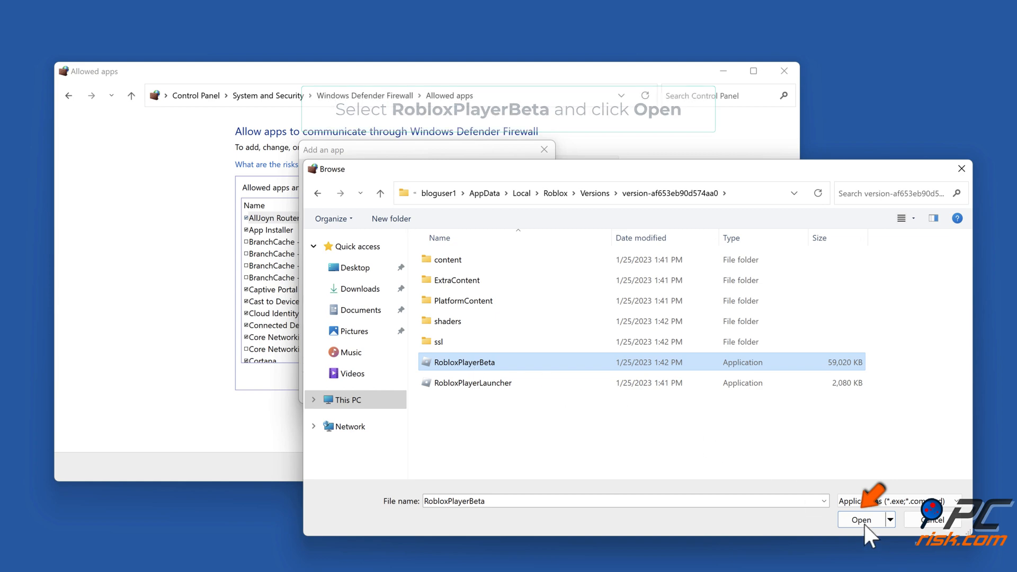
click(861, 519)
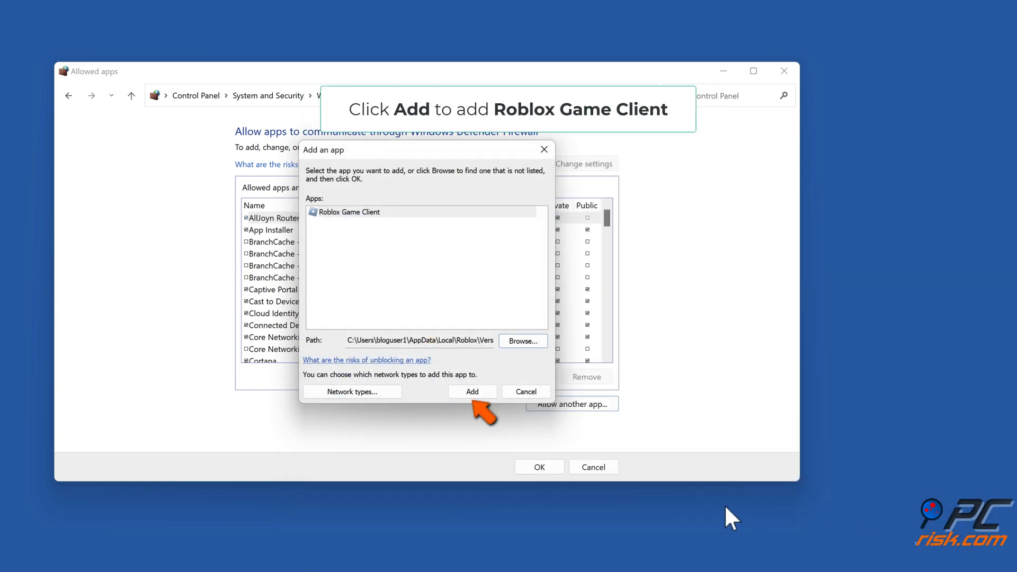
click(471, 391)
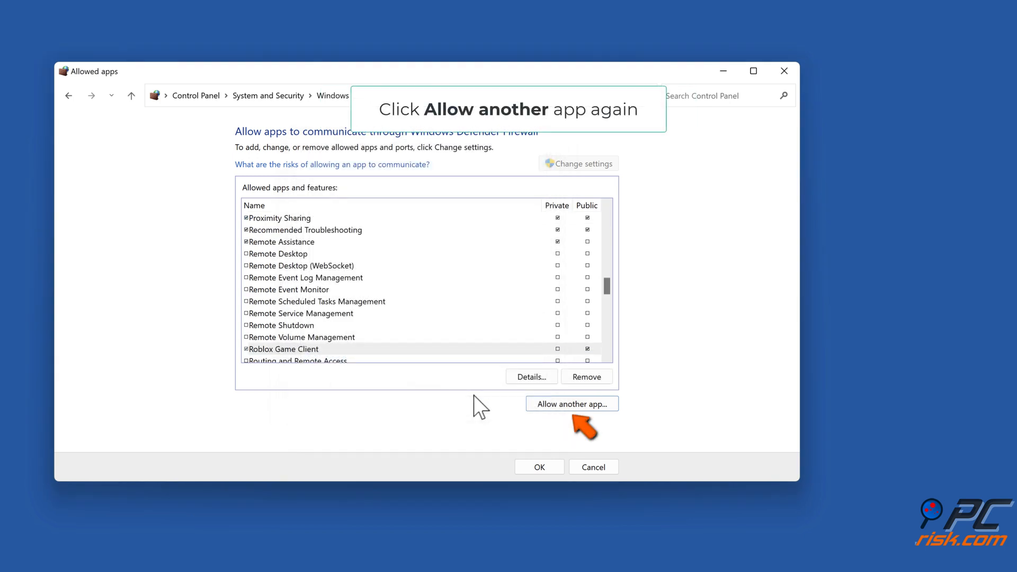
Add RobloxPlayerLauncher as Roblox to the firewall's allowed apps list
click(571, 403)
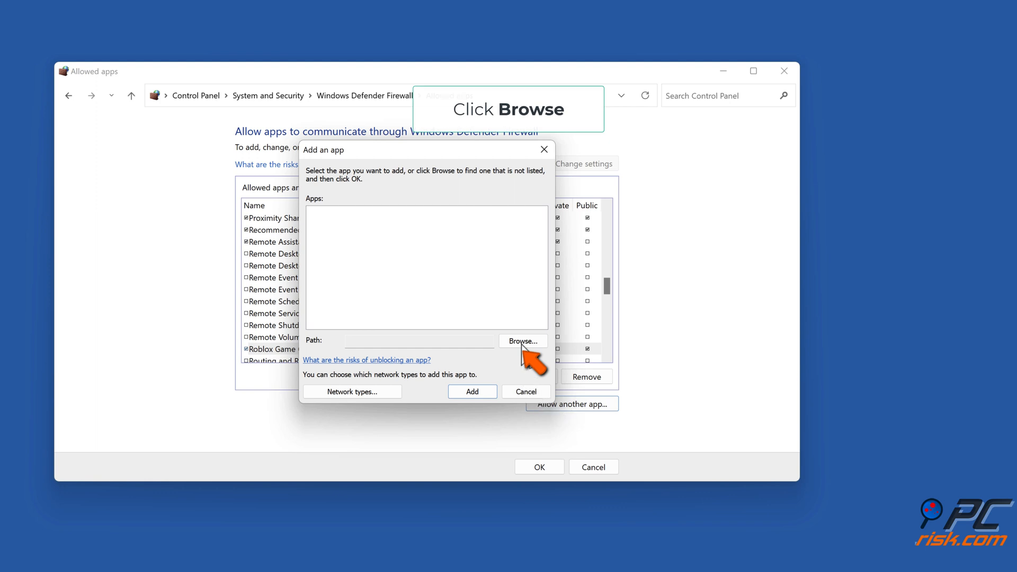
click(522, 340)
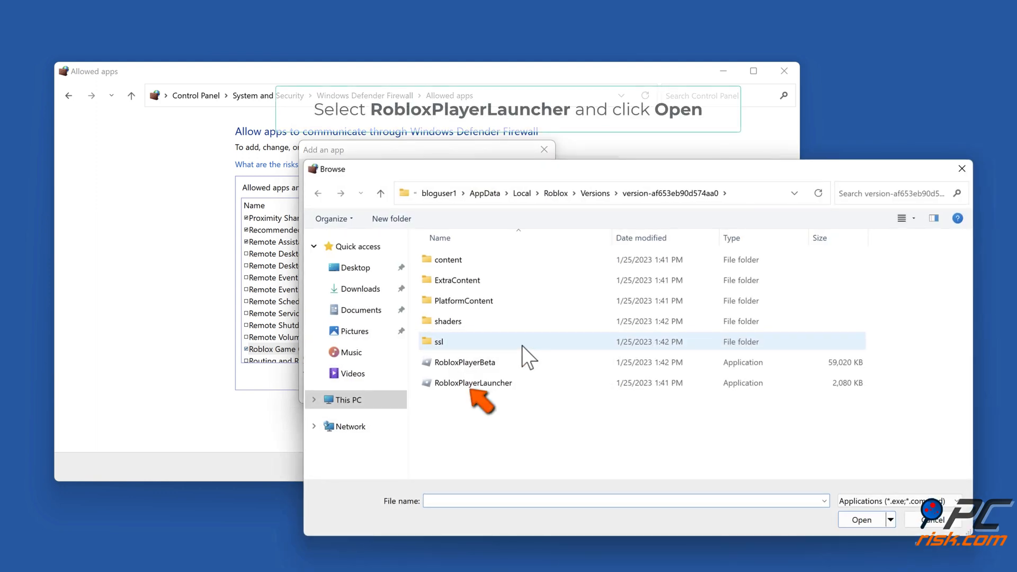
click(473, 382)
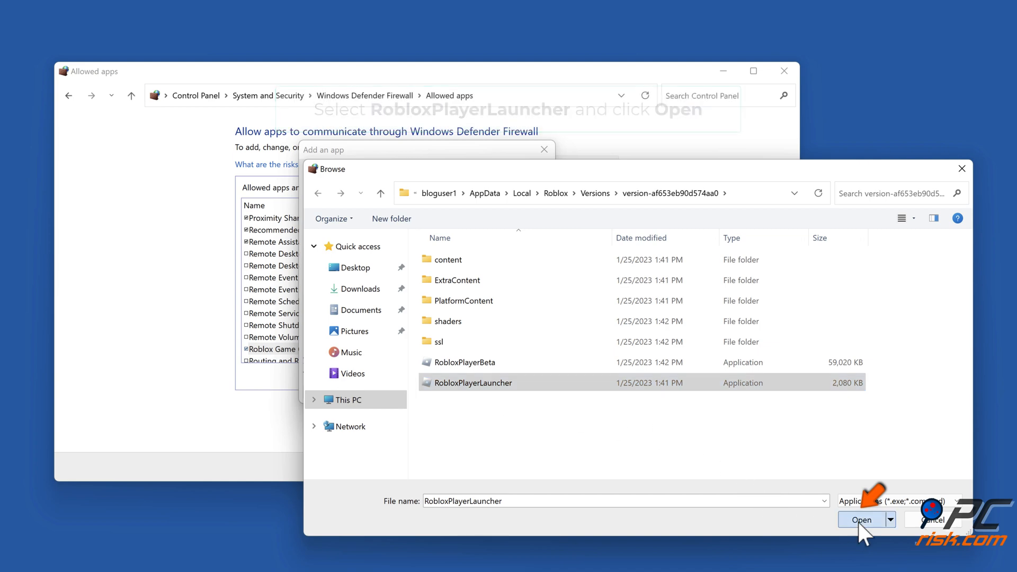
click(861, 519)
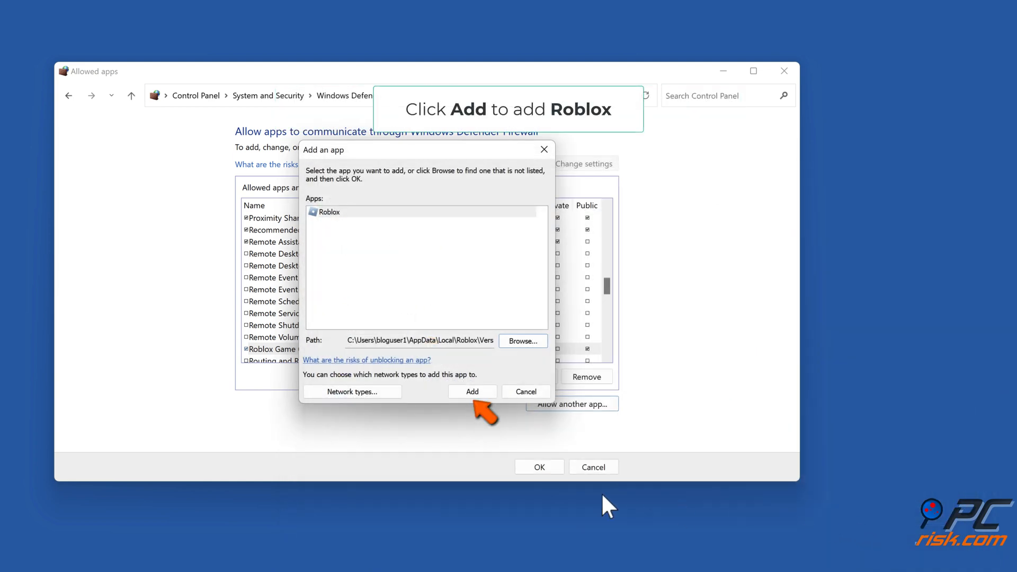
click(472, 391)
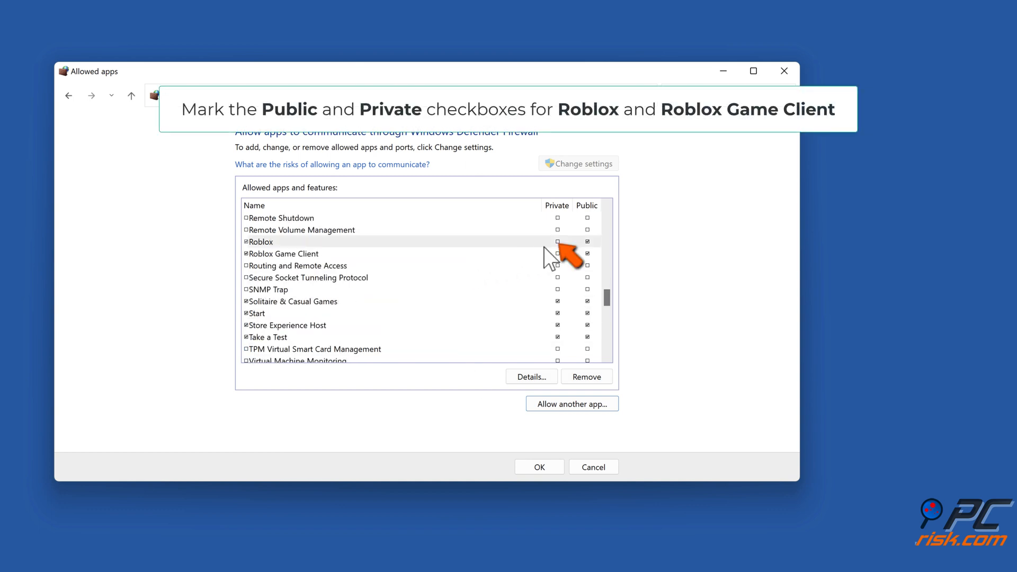
Tick private-network access for Roblox and Roblox Game Client, save, and close Control Panel
click(556, 242)
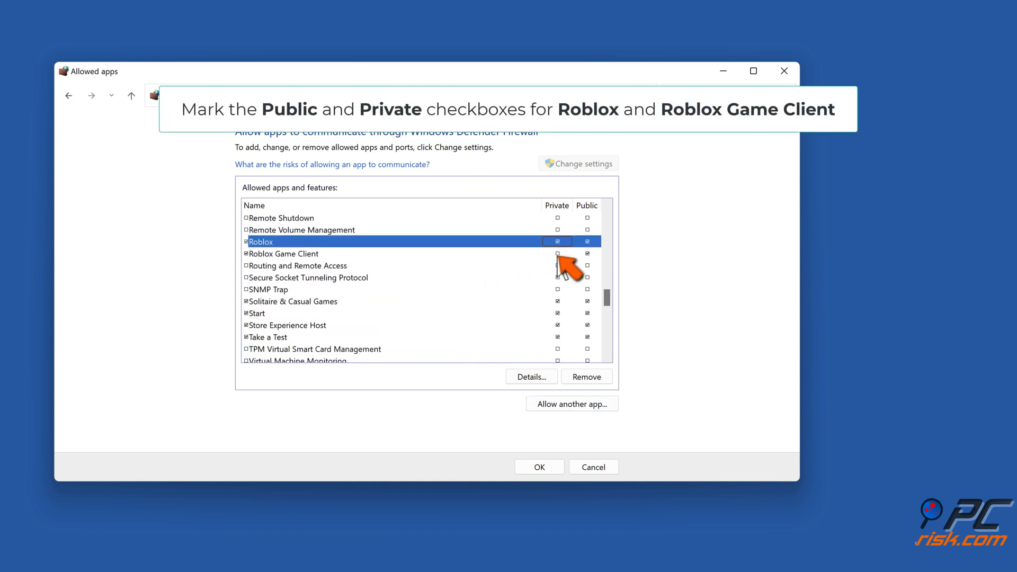
click(557, 254)
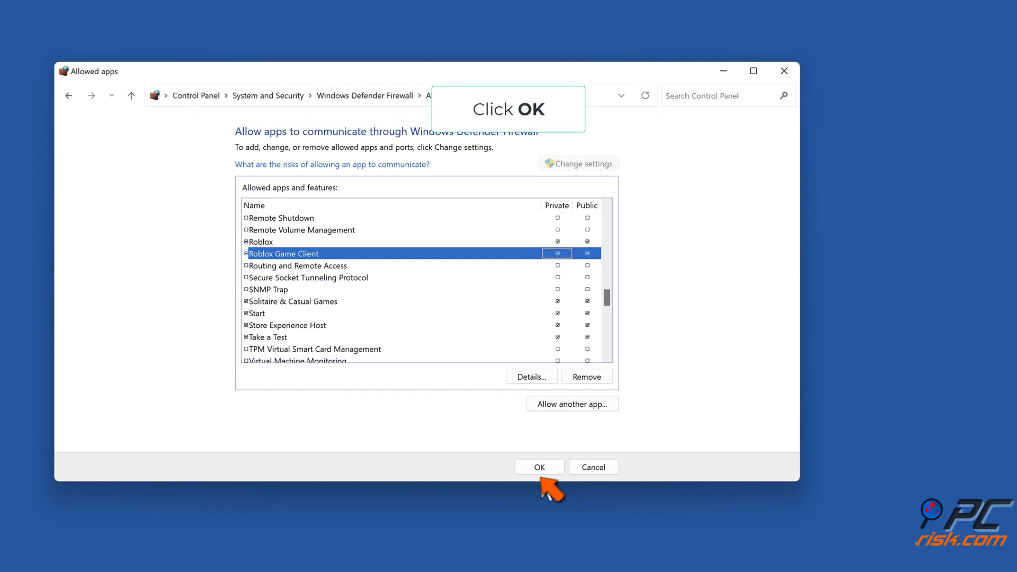
click(538, 466)
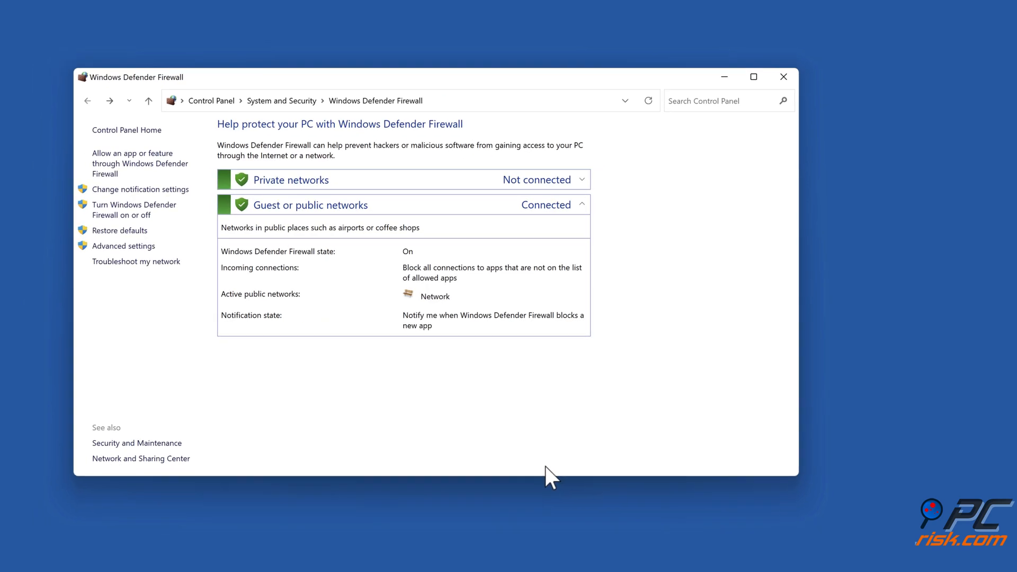
click(783, 76)
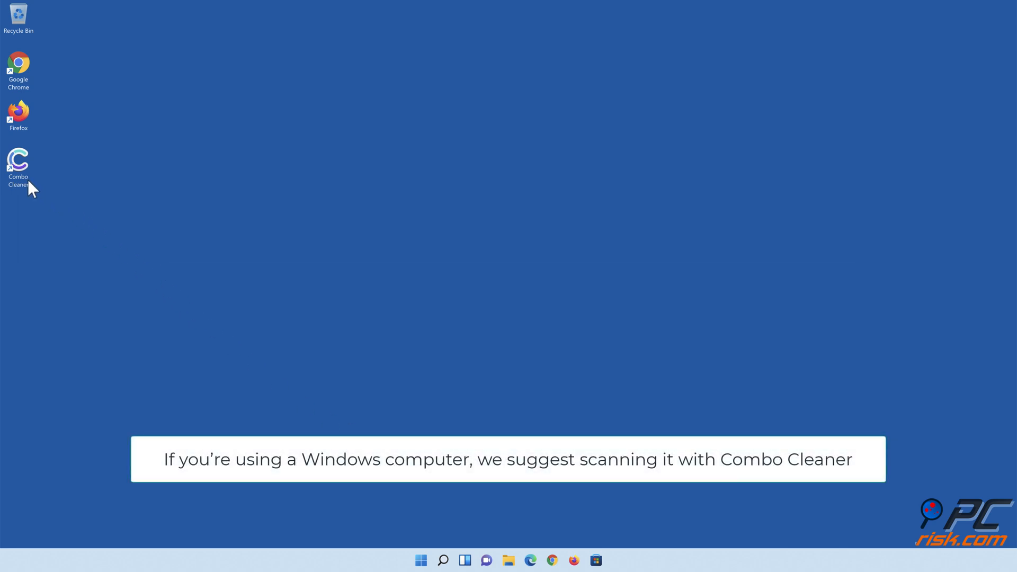
Launch Combo Cleaner, run a quick scan and move all 323 detected threats to quarantine
double_click(18, 160)
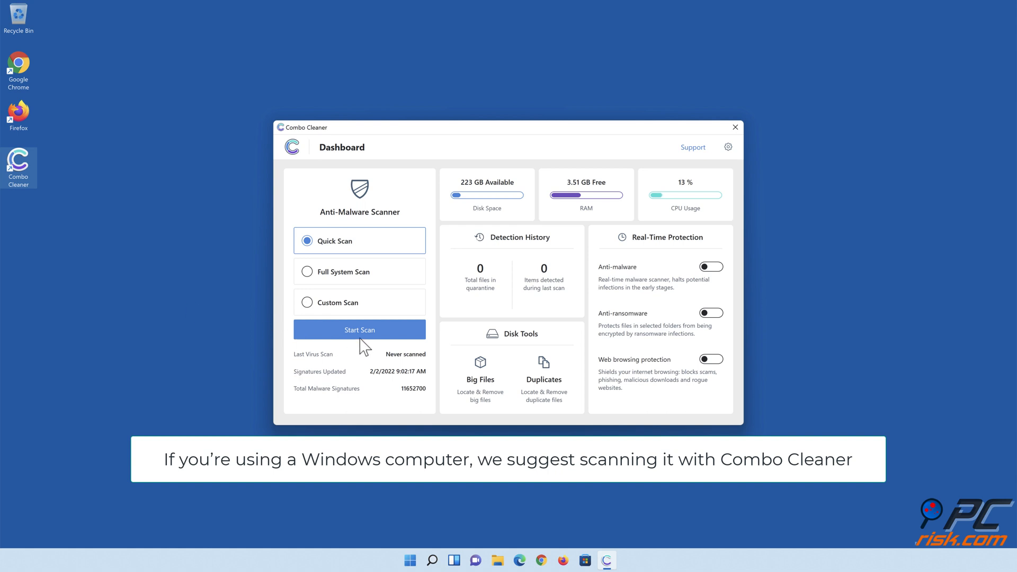
click(360, 330)
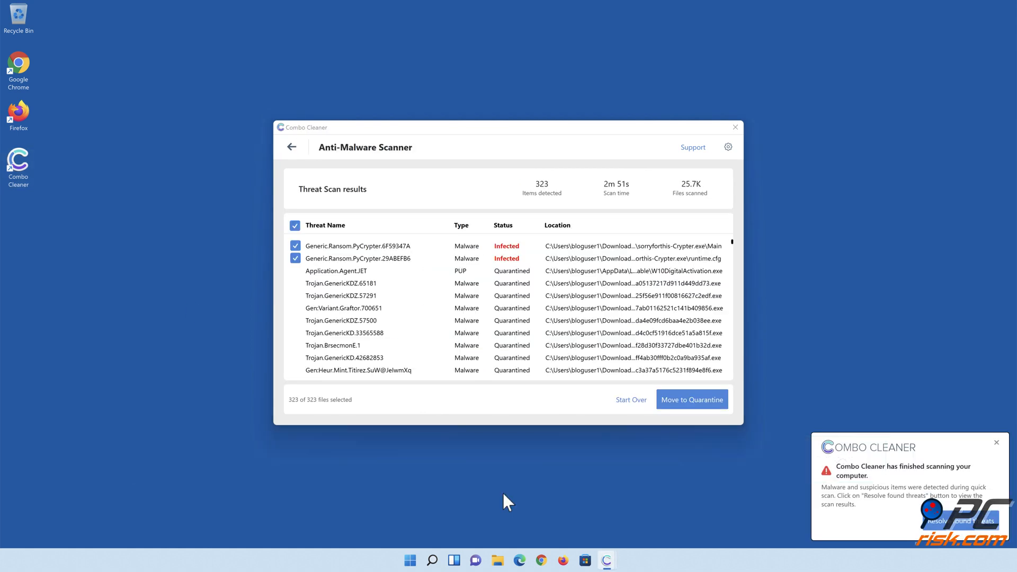
mouse_move(691, 400)
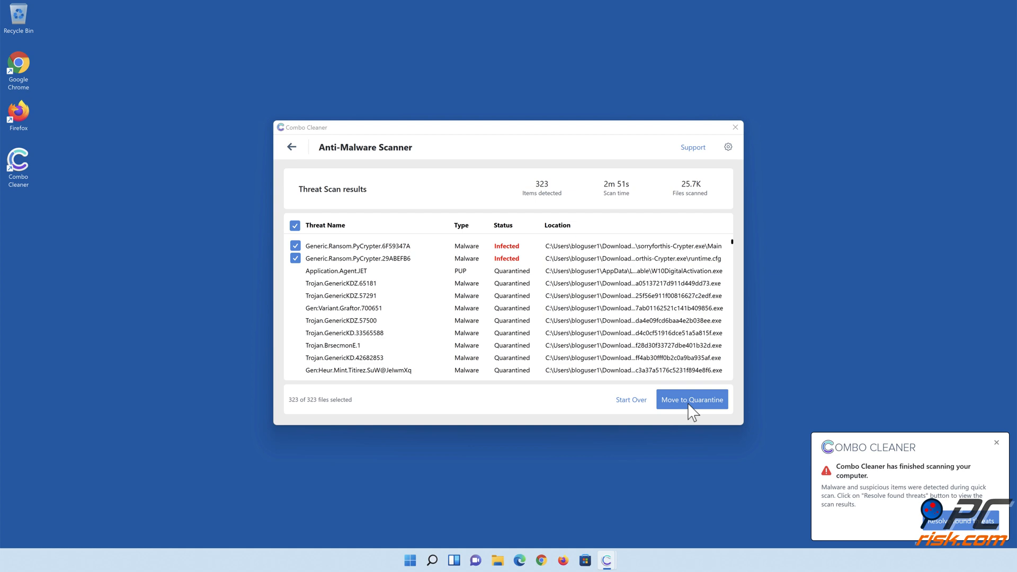
click(691, 399)
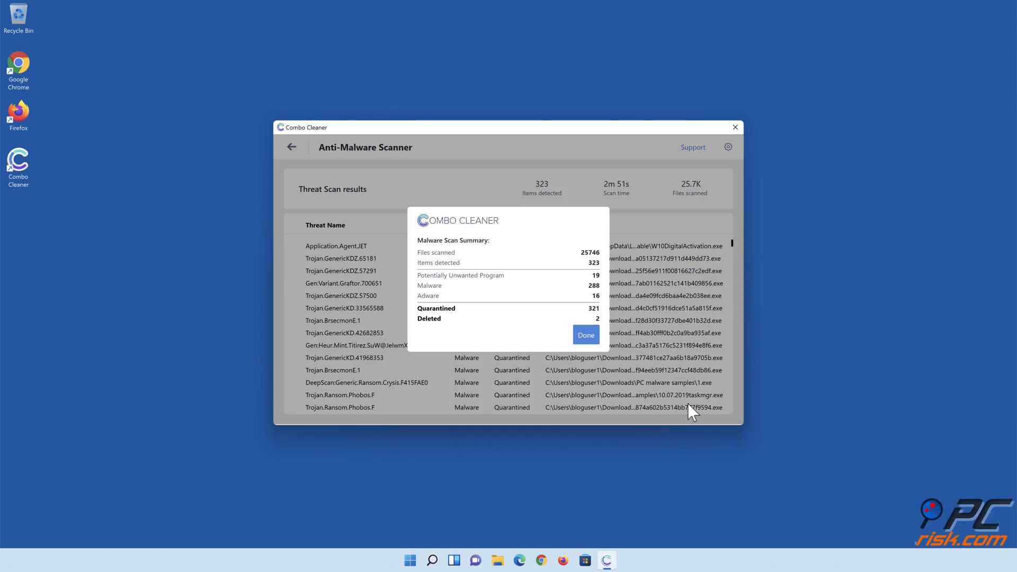
mouse_move(585, 336)
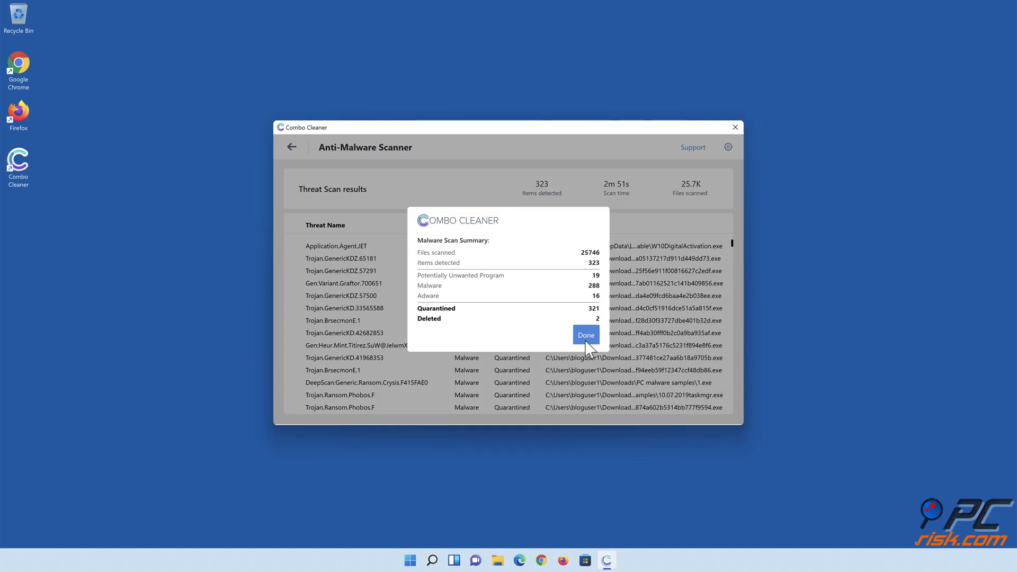
click(585, 335)
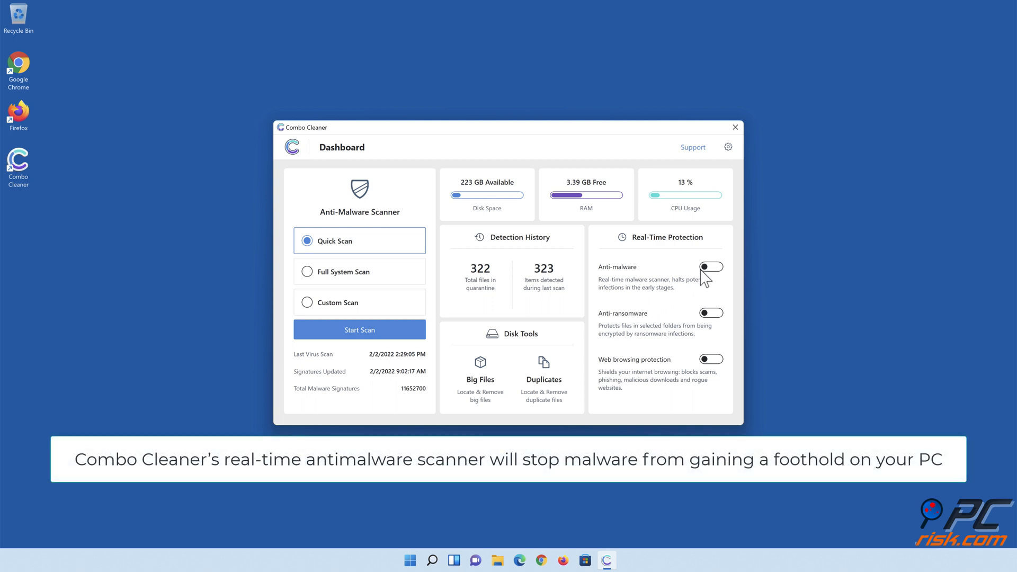
Enable real-time anti-malware and add Libraries > Documents as an anti-ransomware protected folder
click(711, 267)
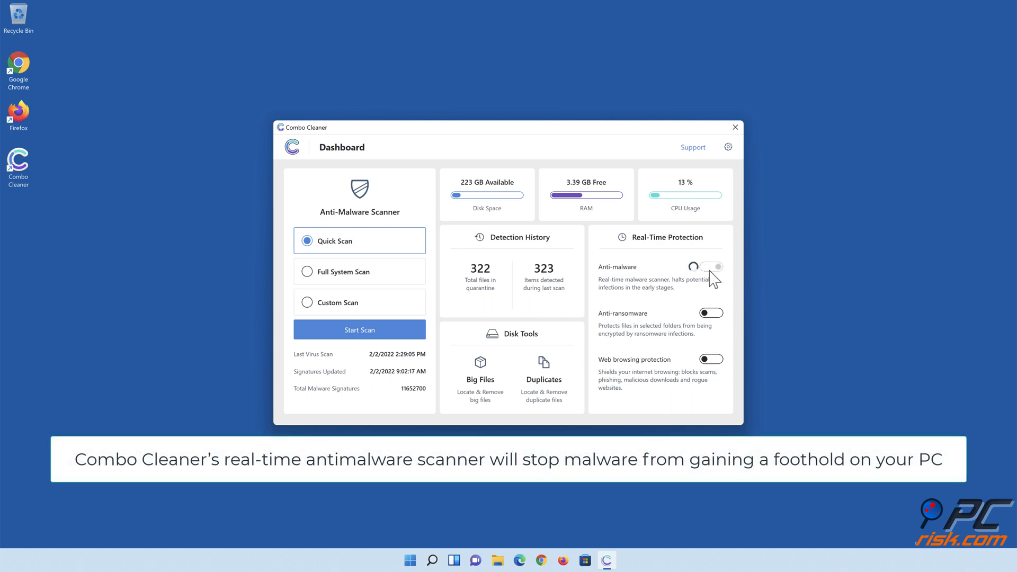
click(711, 267)
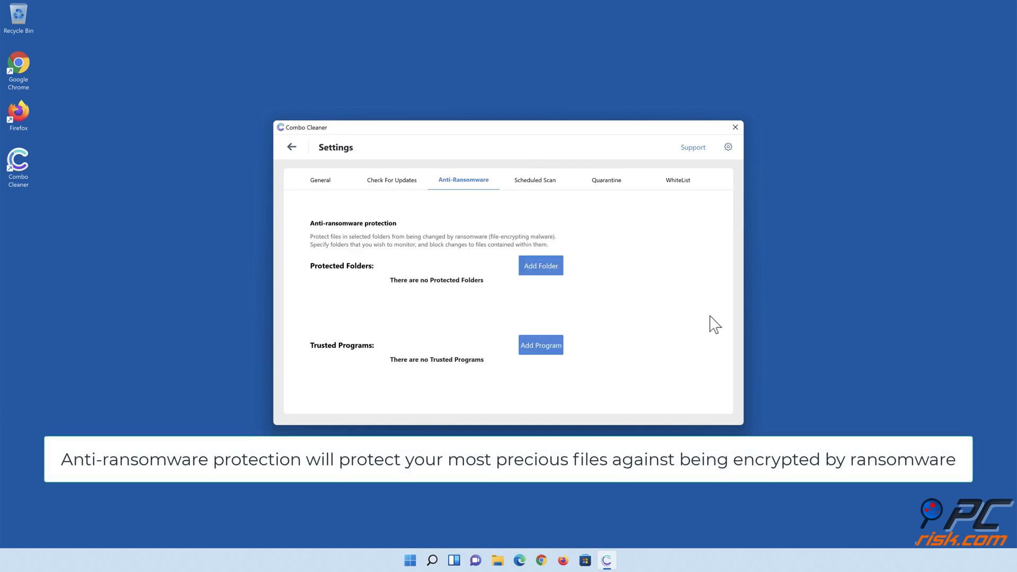
mouse_move(543, 272)
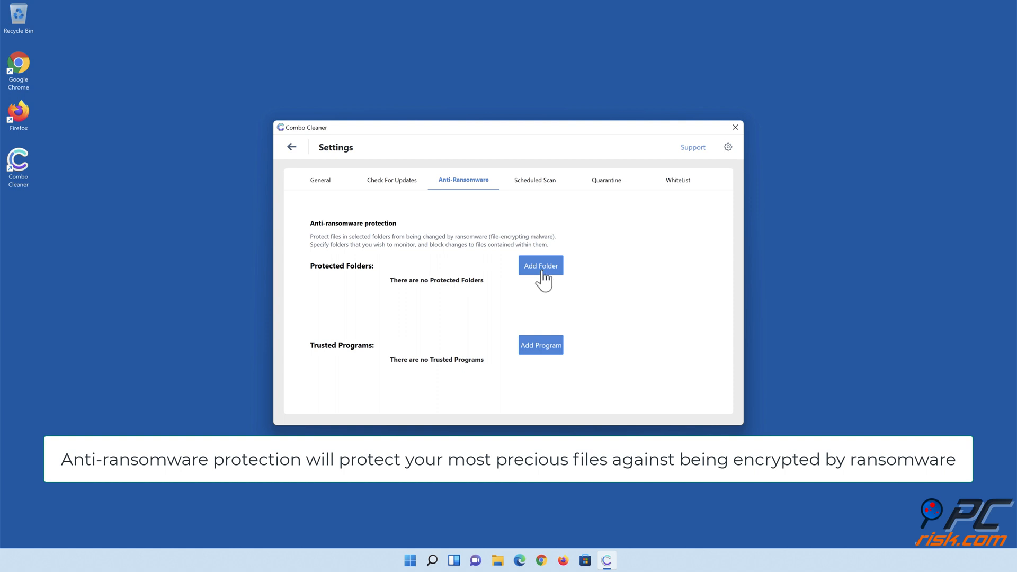
click(540, 265)
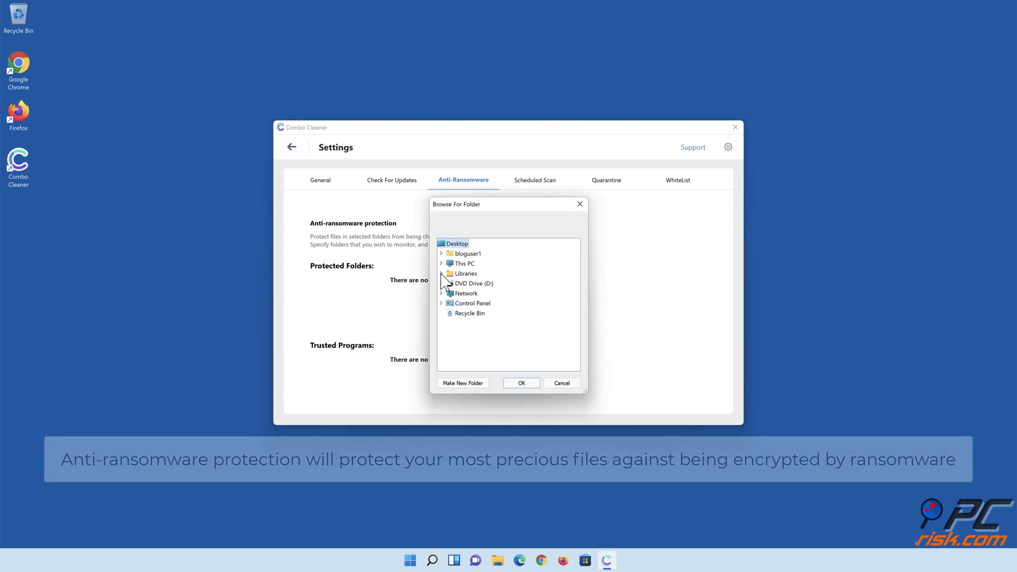
click(442, 273)
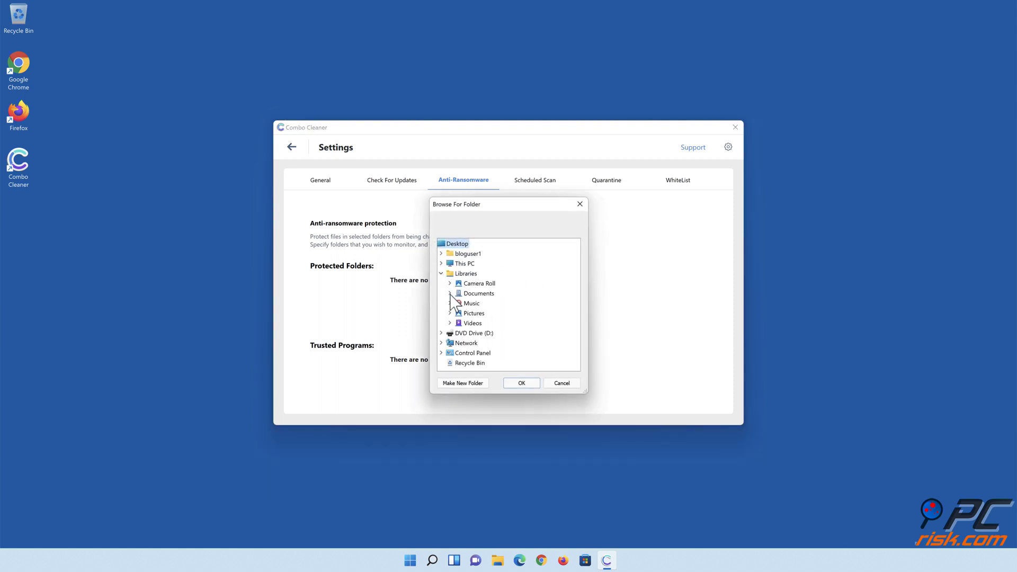
click(451, 294)
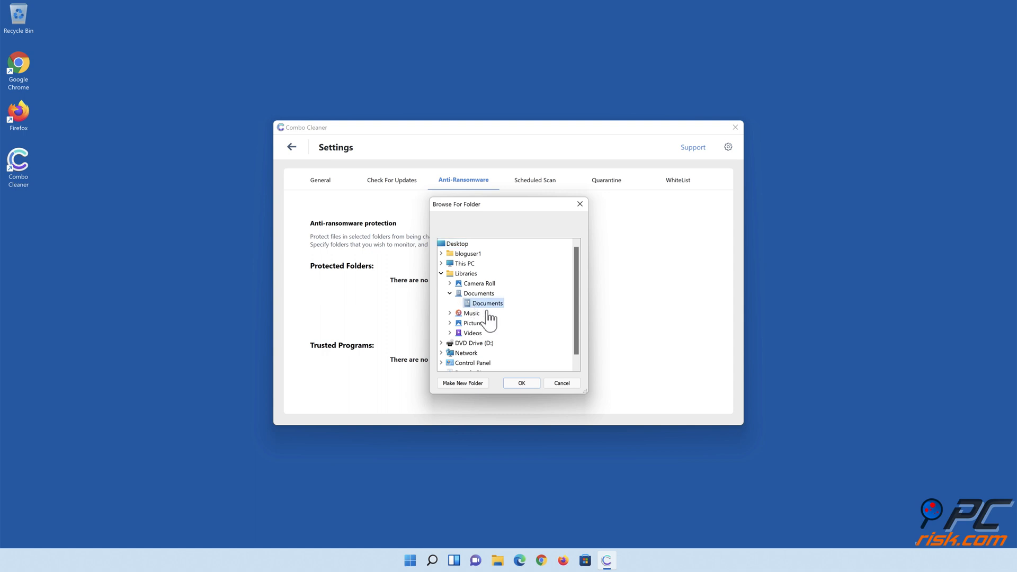
click(521, 382)
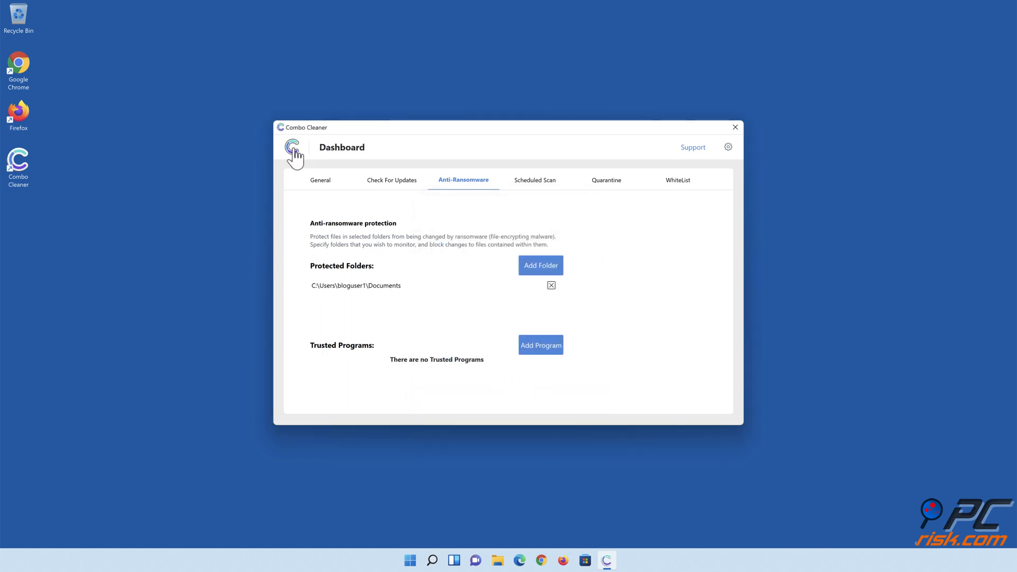
From the Dashboard, enable web browsing protection and close Combo Cleaner
click(291, 146)
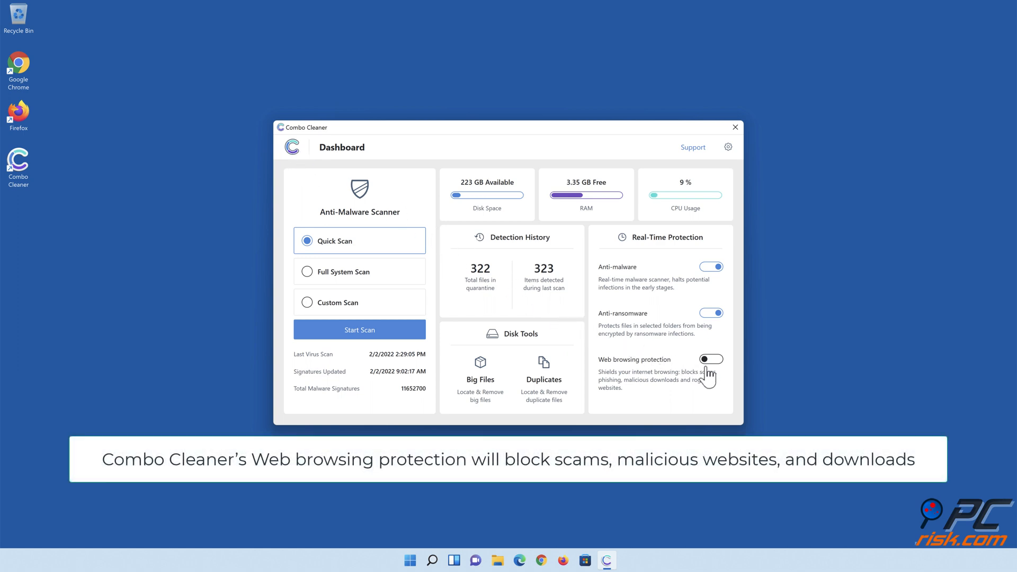
mouse_move(709, 372)
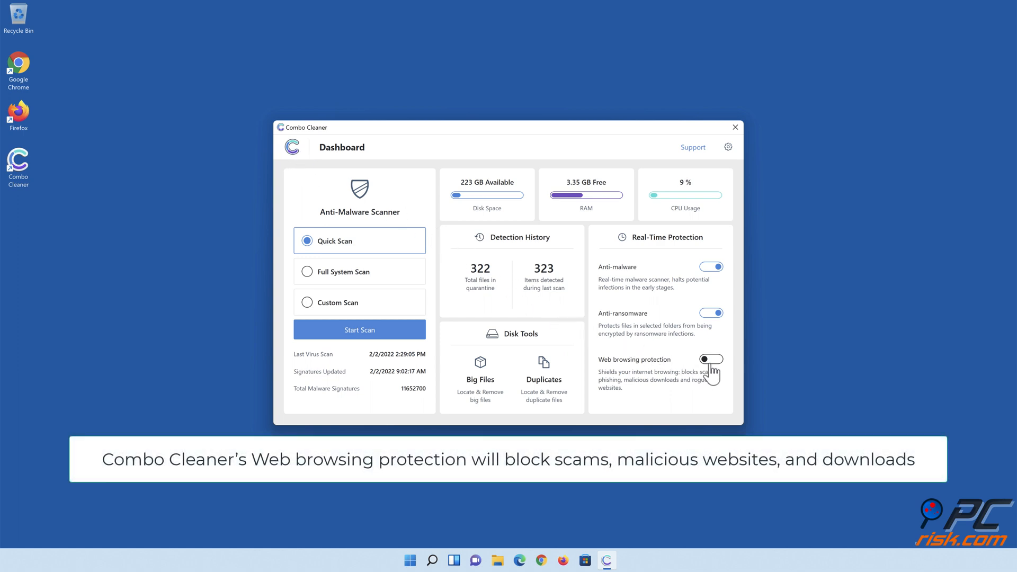
click(712, 359)
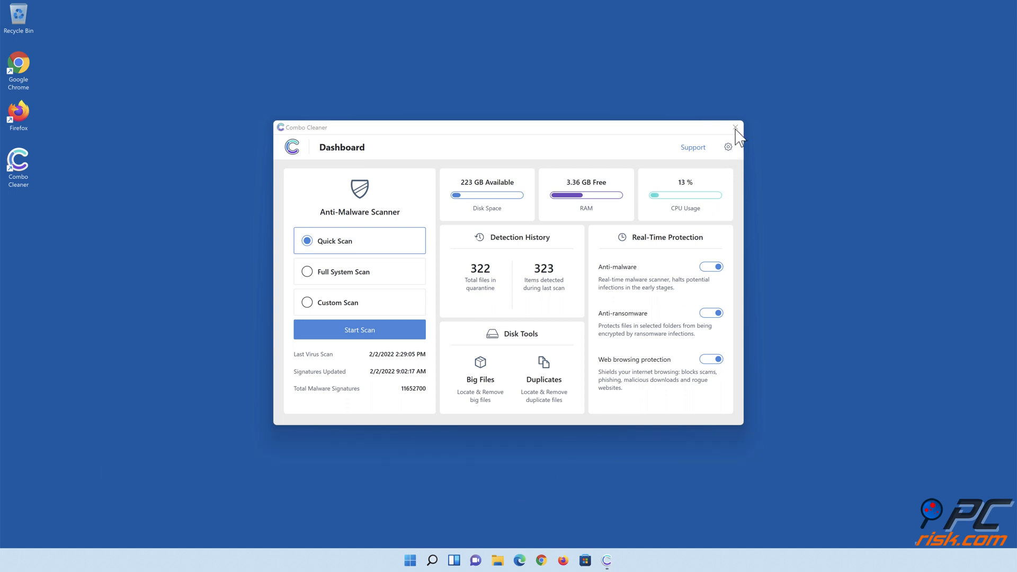
click(735, 127)
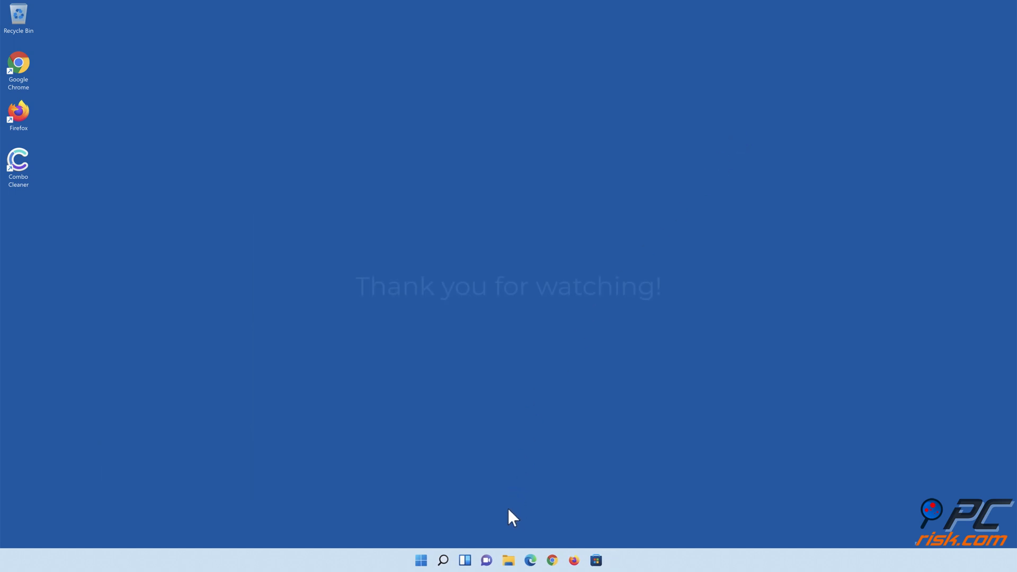